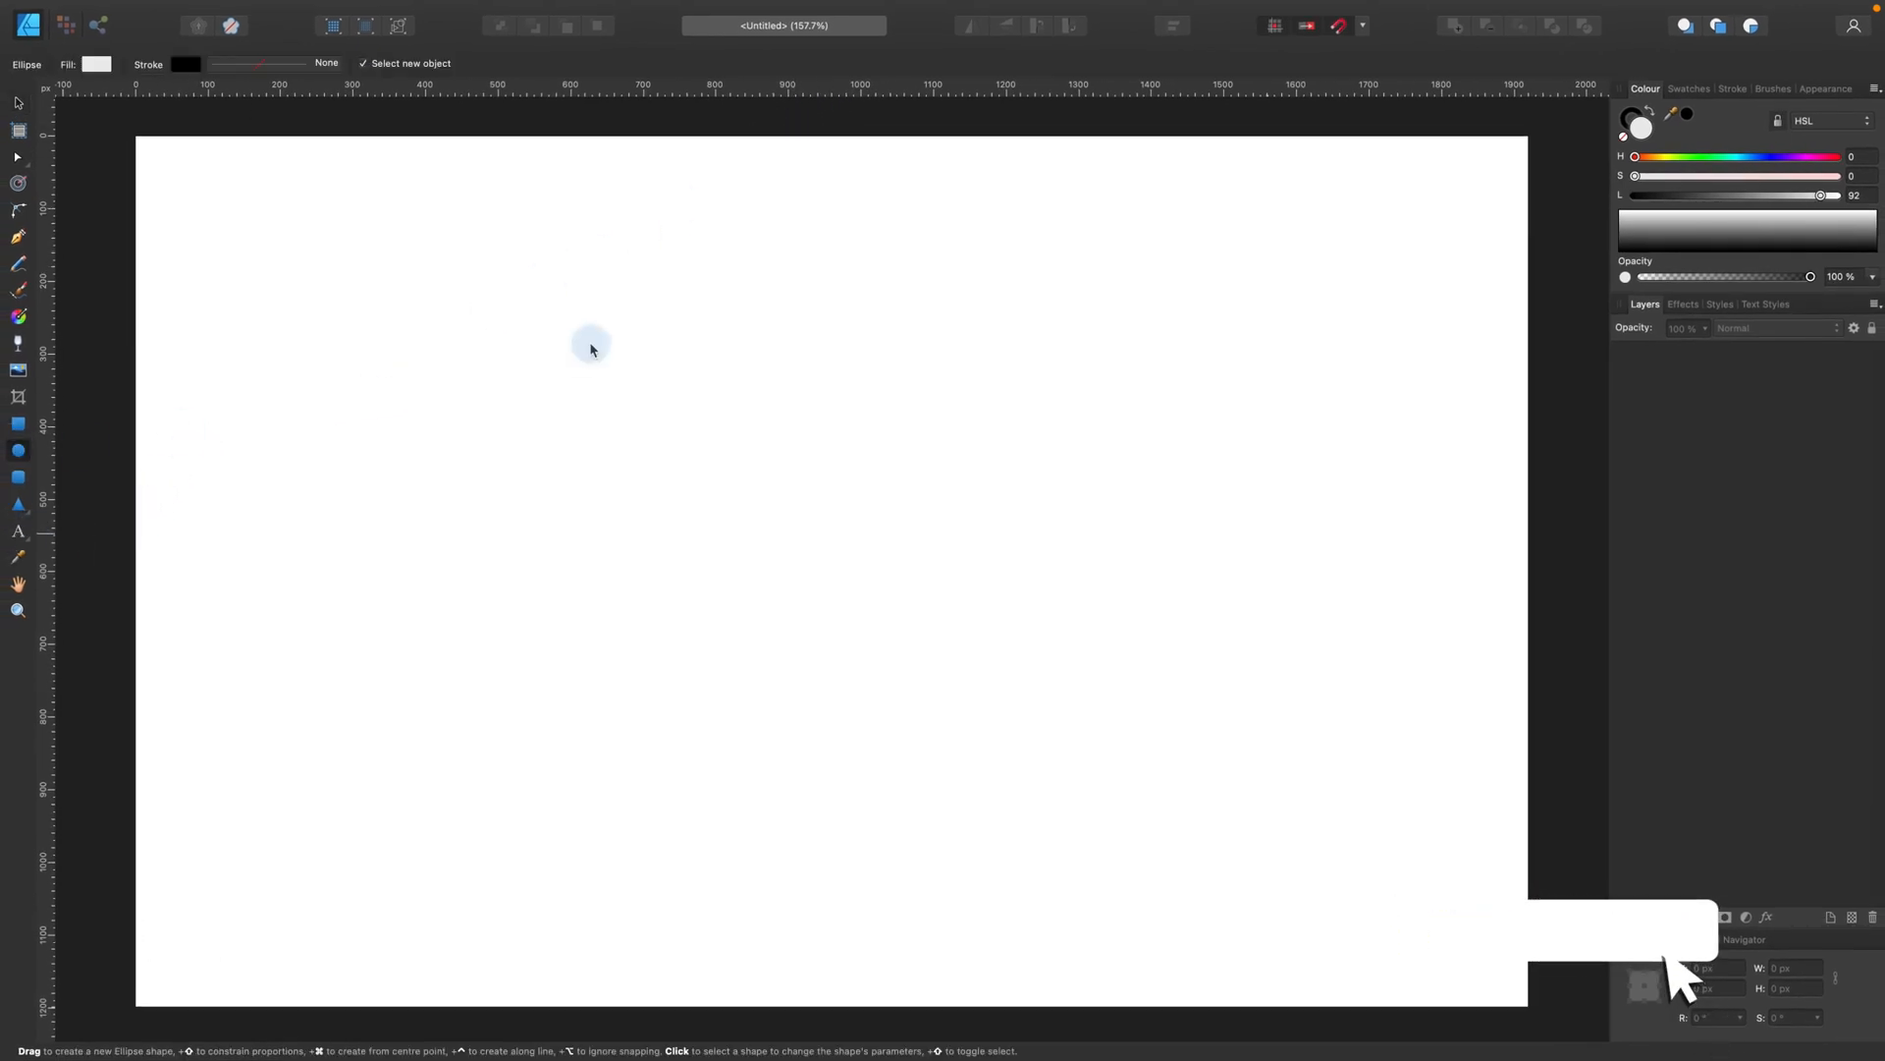
- Draw a large circle, remove its fill and widen its black stroke
{"action": "left_click_drag", "start_coordinate": [589, 349], "coordinate": [712, 861]}
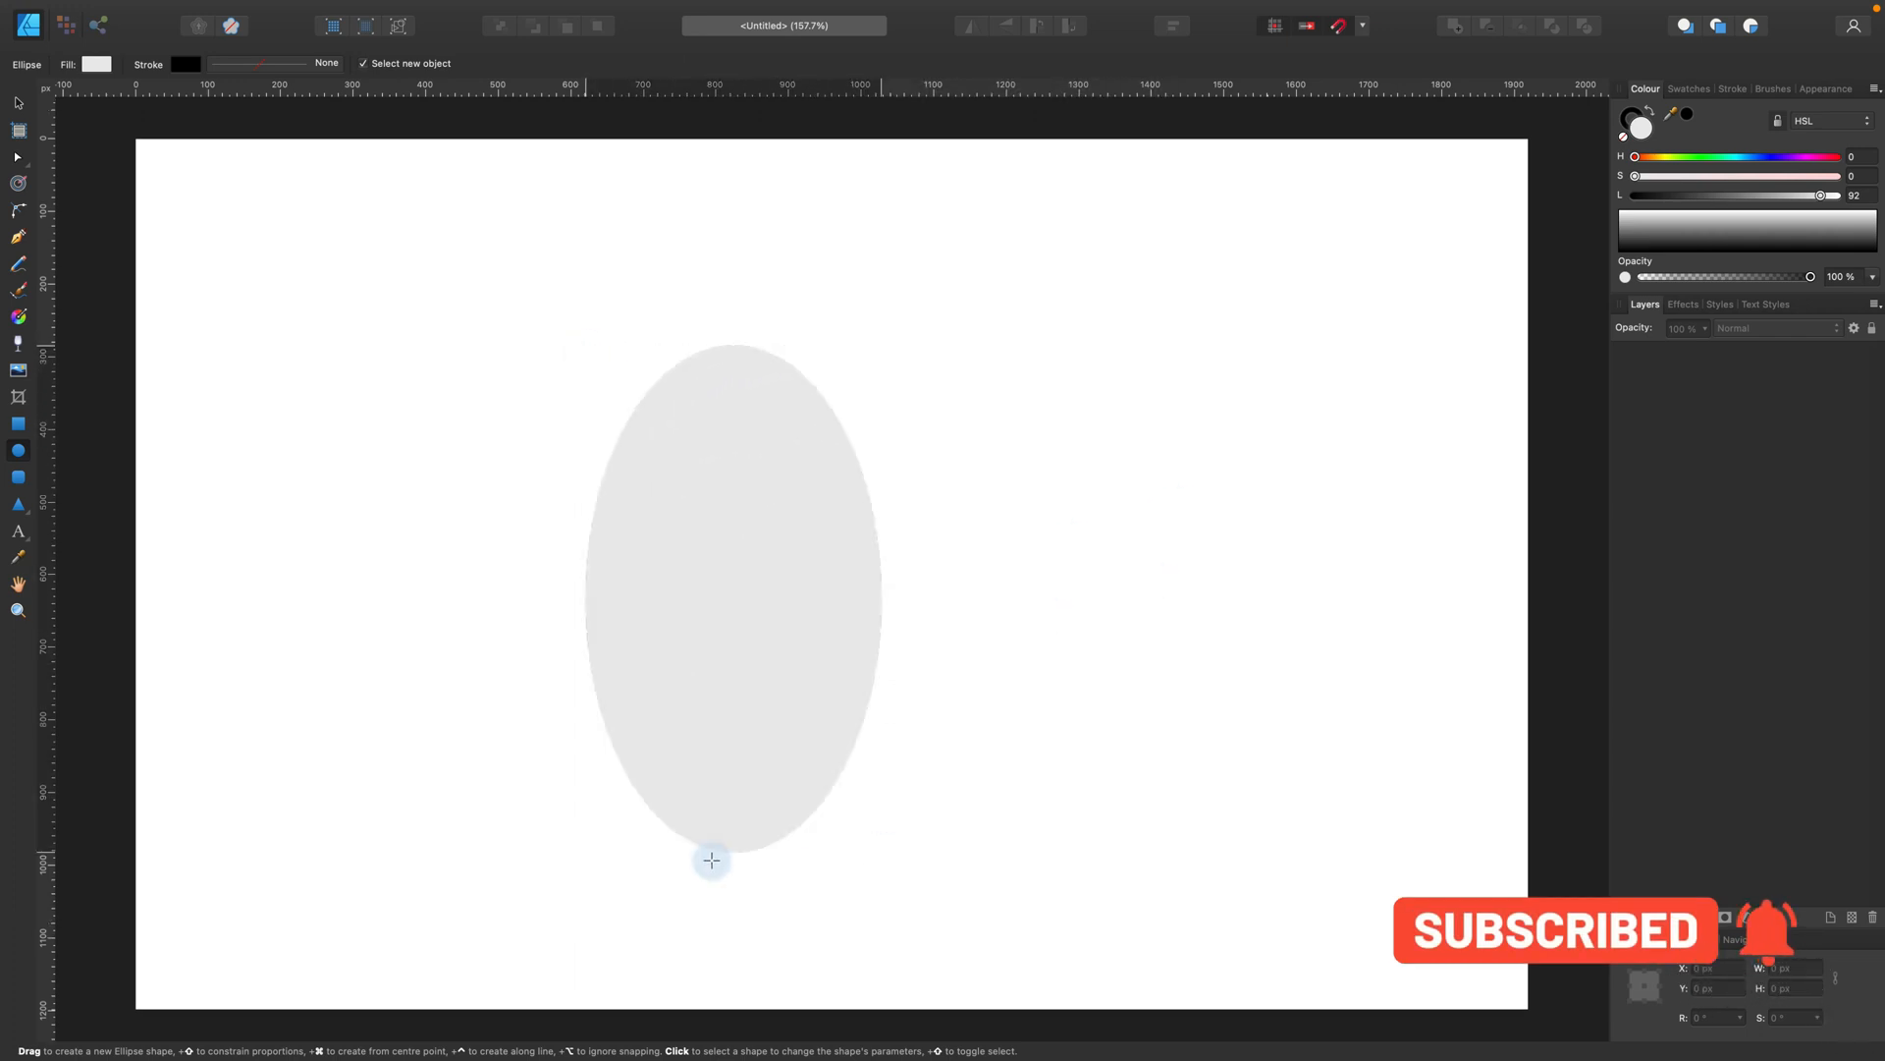
{"action": "left_click_drag", "start_coordinate": [712, 860], "coordinate": [1091, 765]}
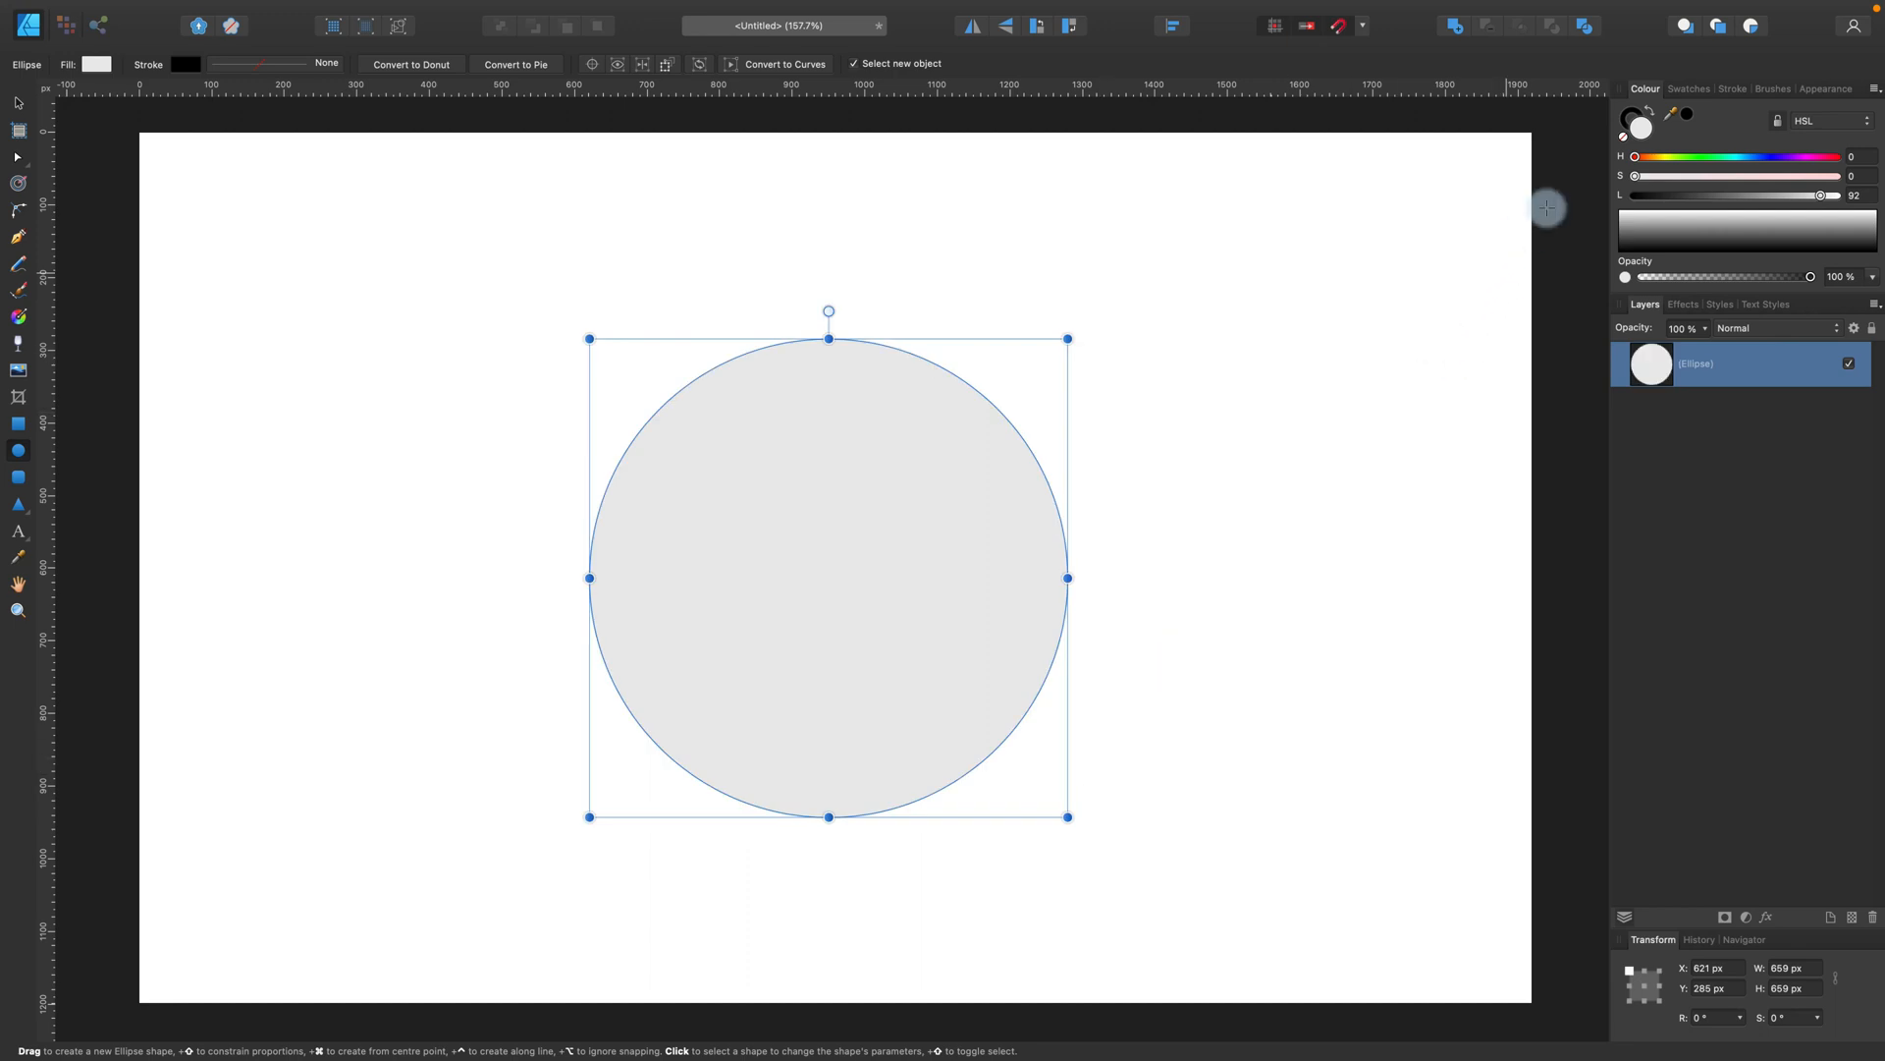
{"action": "left_click", "coordinate": [1623, 113]}
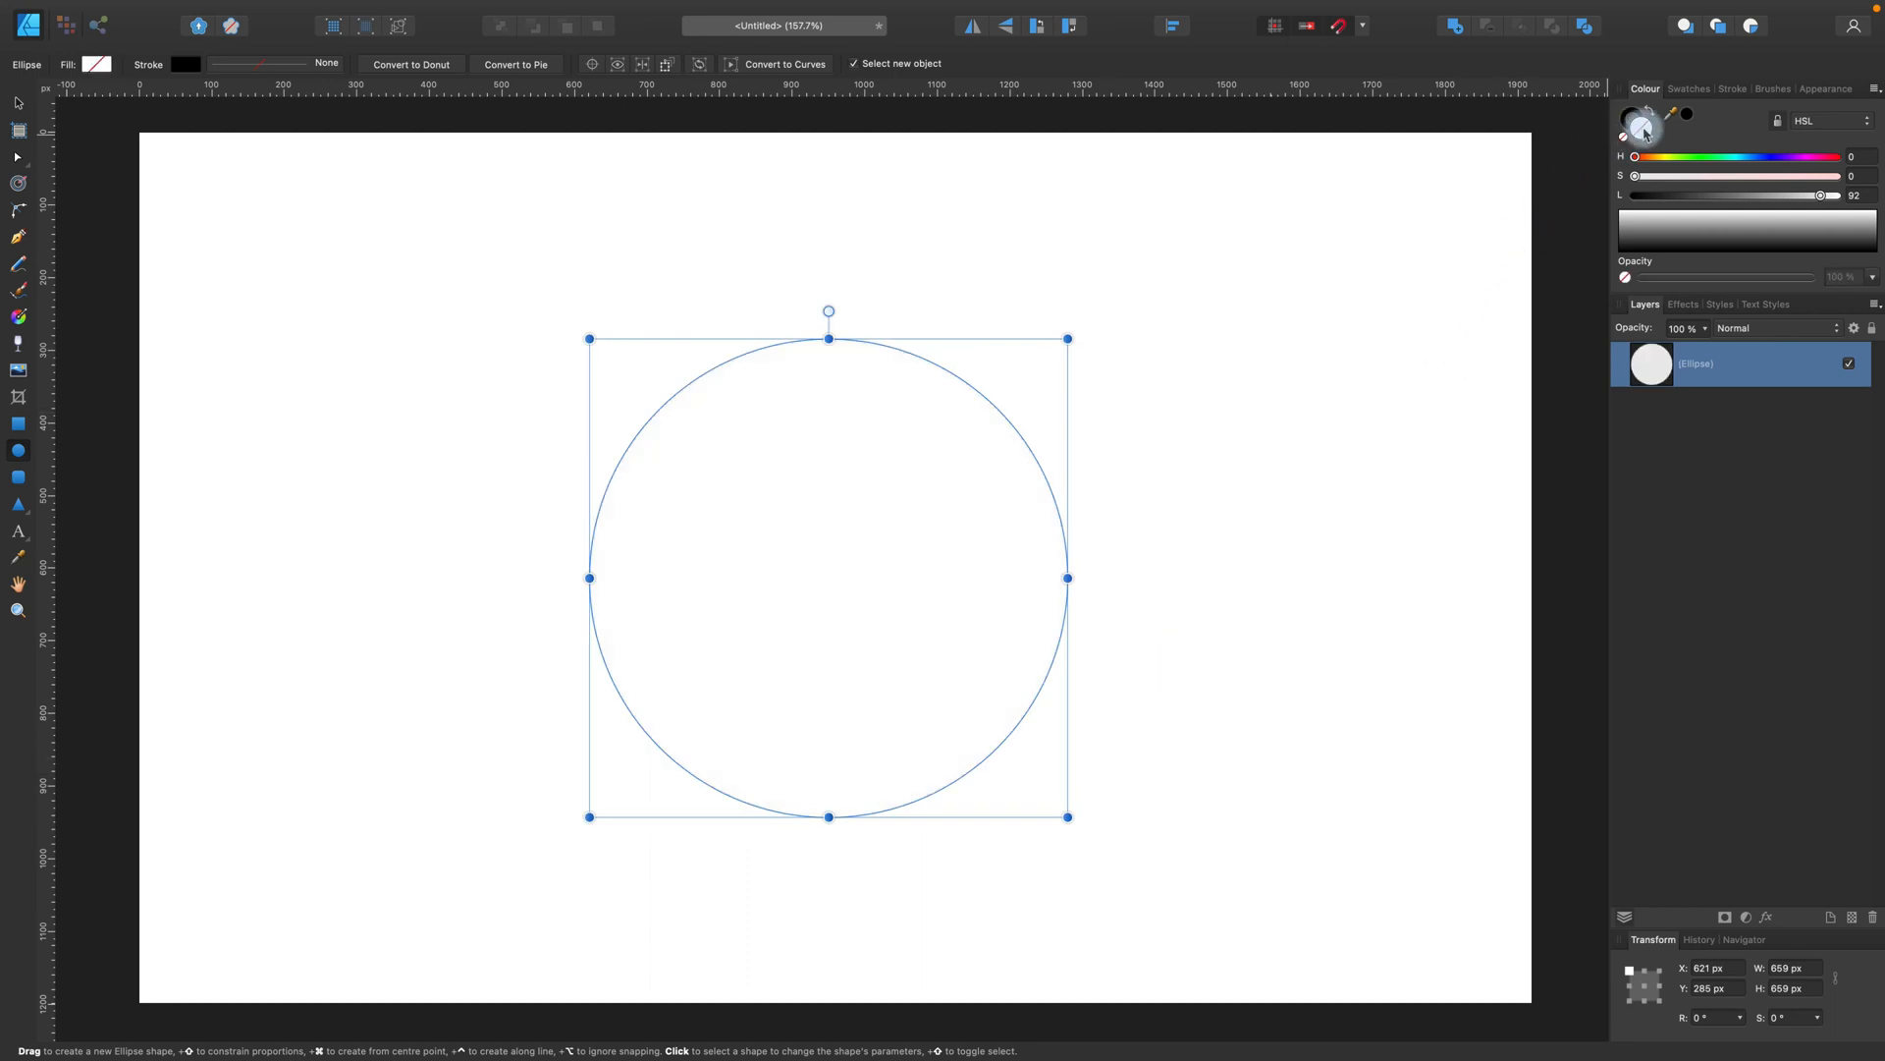
{"action": "left_click", "coordinate": [1729, 88]}
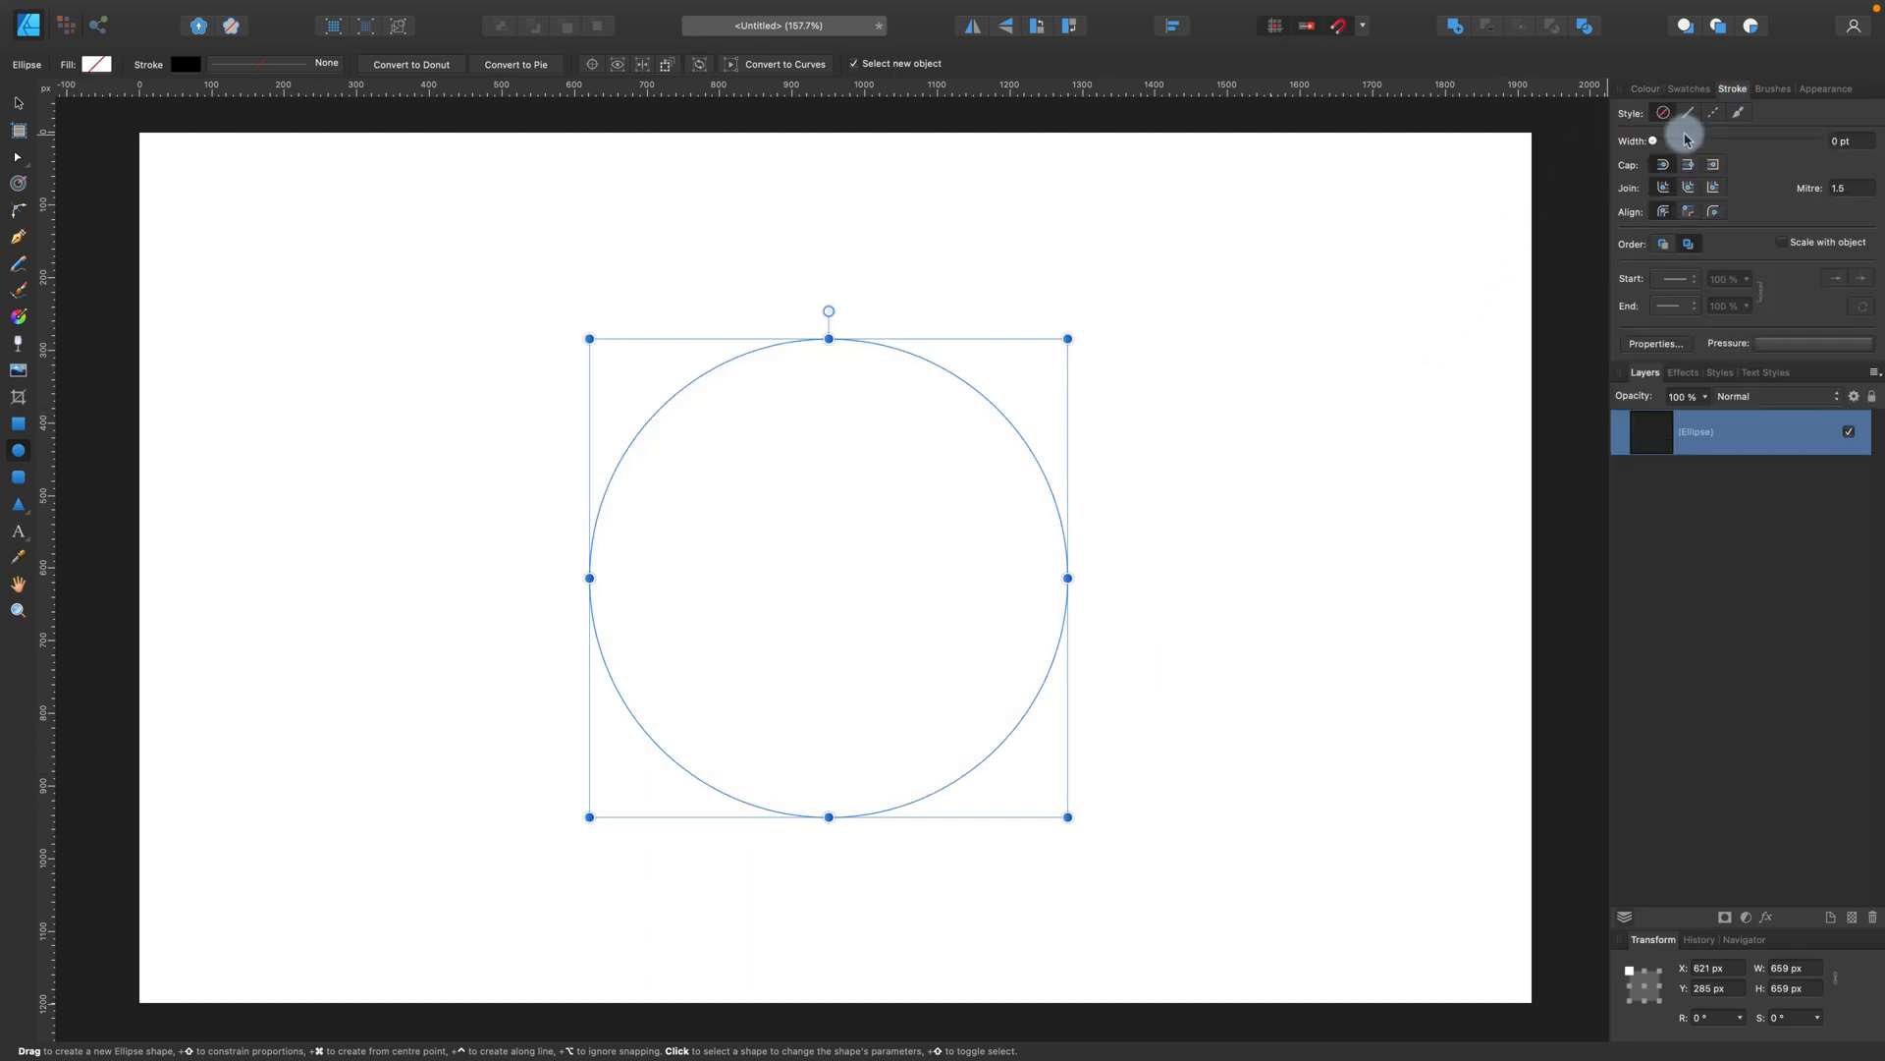
{"action": "left_click_drag", "start_coordinate": [1655, 140], "coordinate": [1711, 140]}
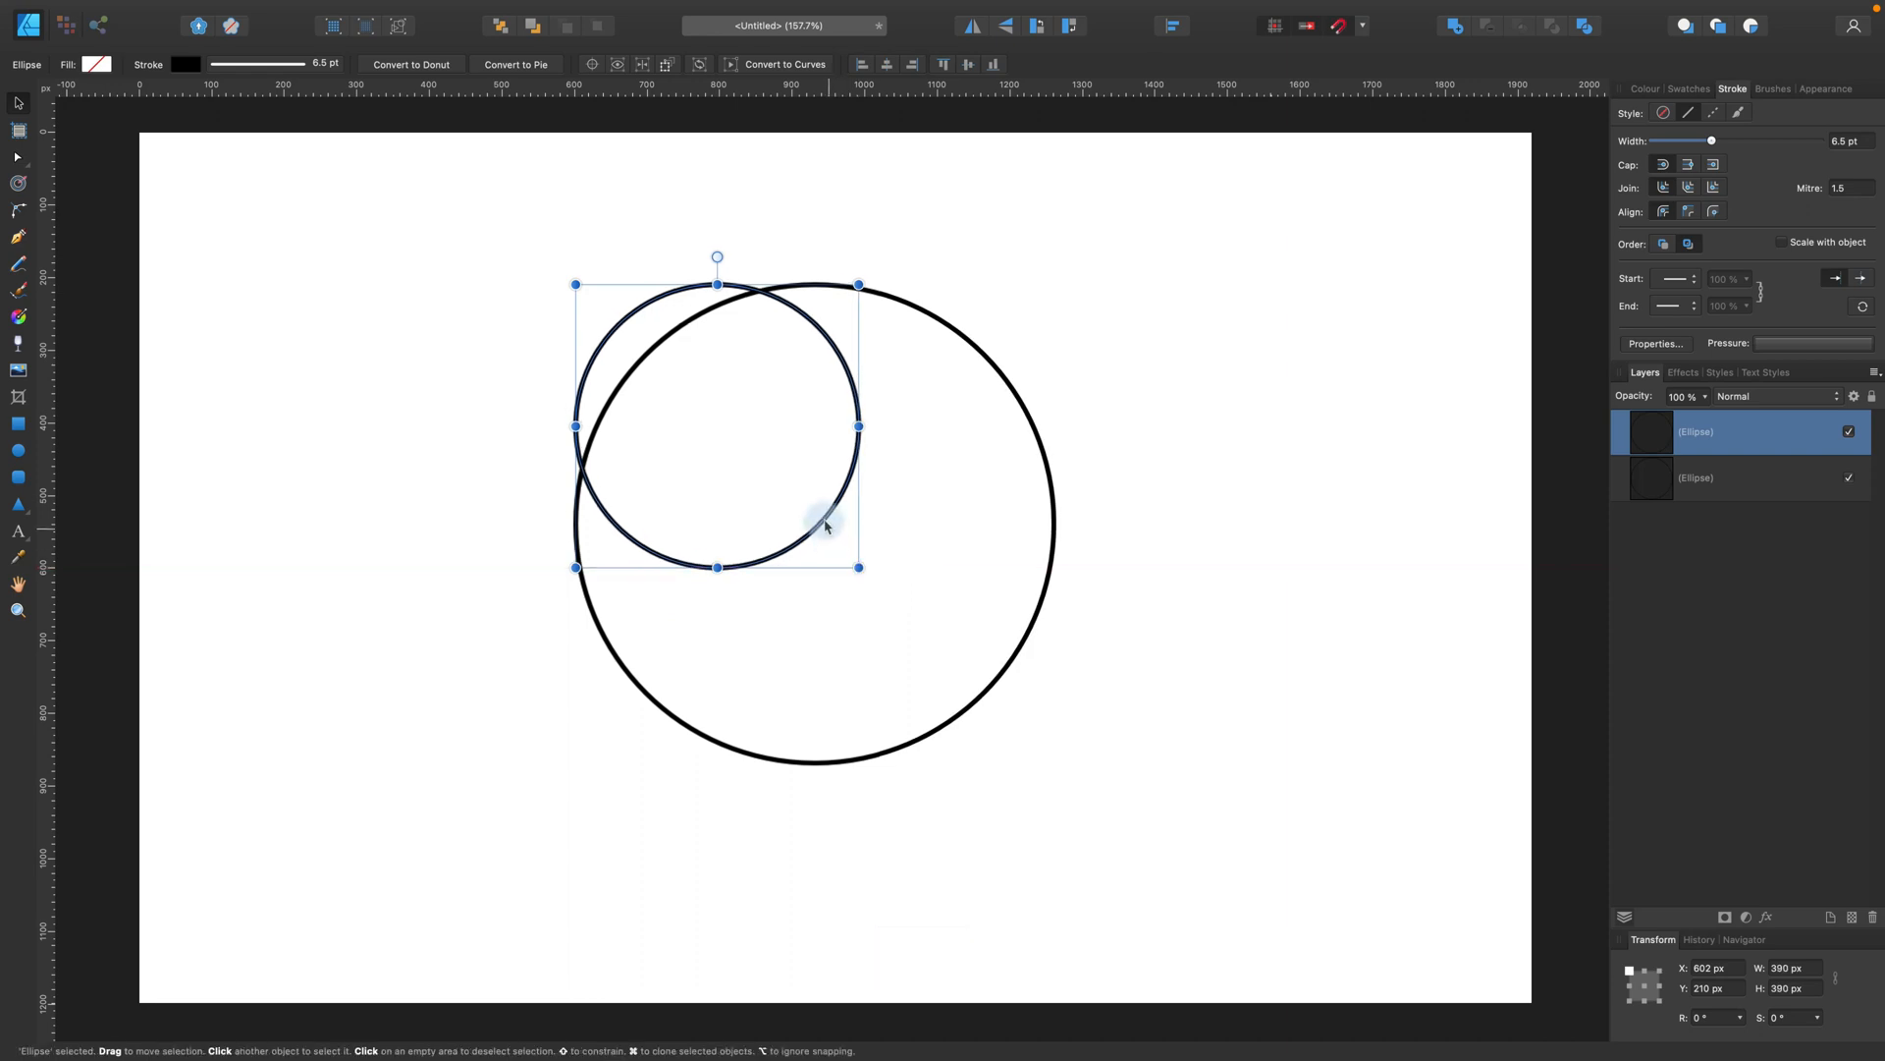
- Drag the smaller duplicate circle into the centre of the large circle
{"action": "left_click_drag", "start_coordinate": [824, 525], "coordinate": [923, 622]}
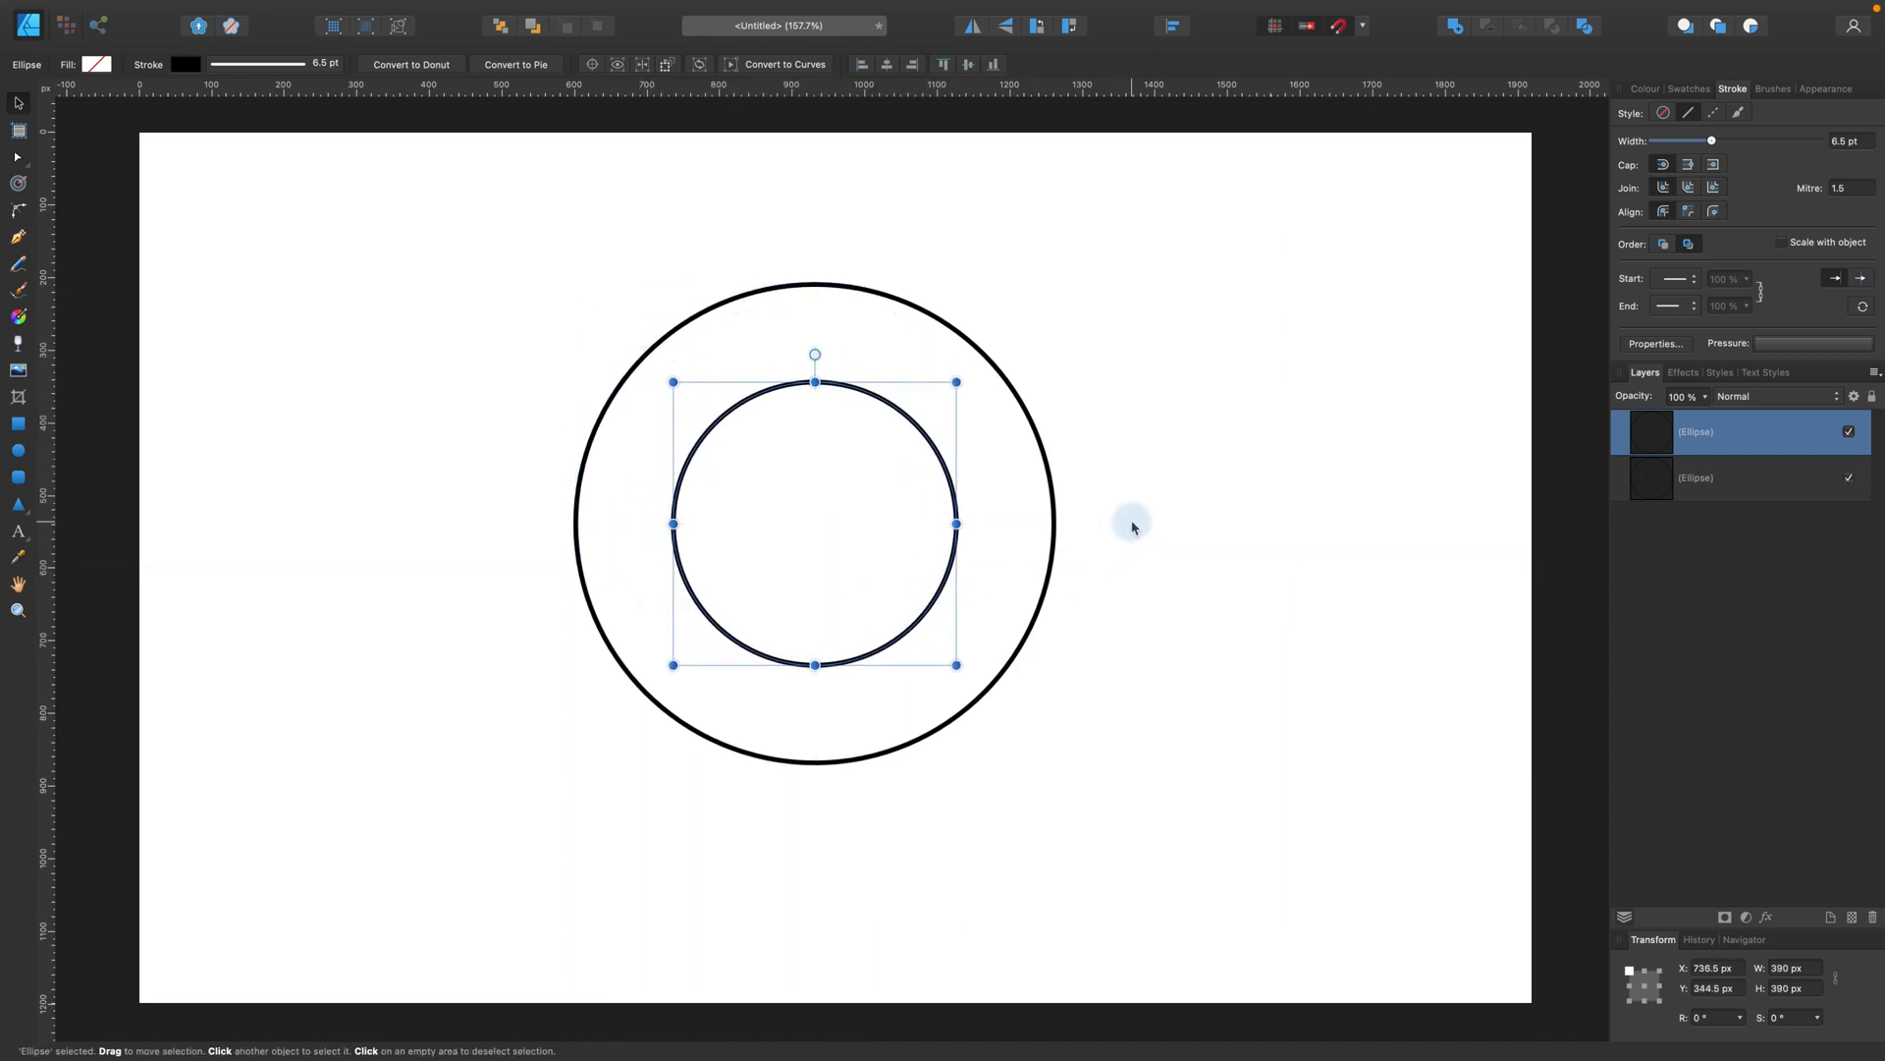
{"action": "mouse_move", "coordinate": [1195, 409]}
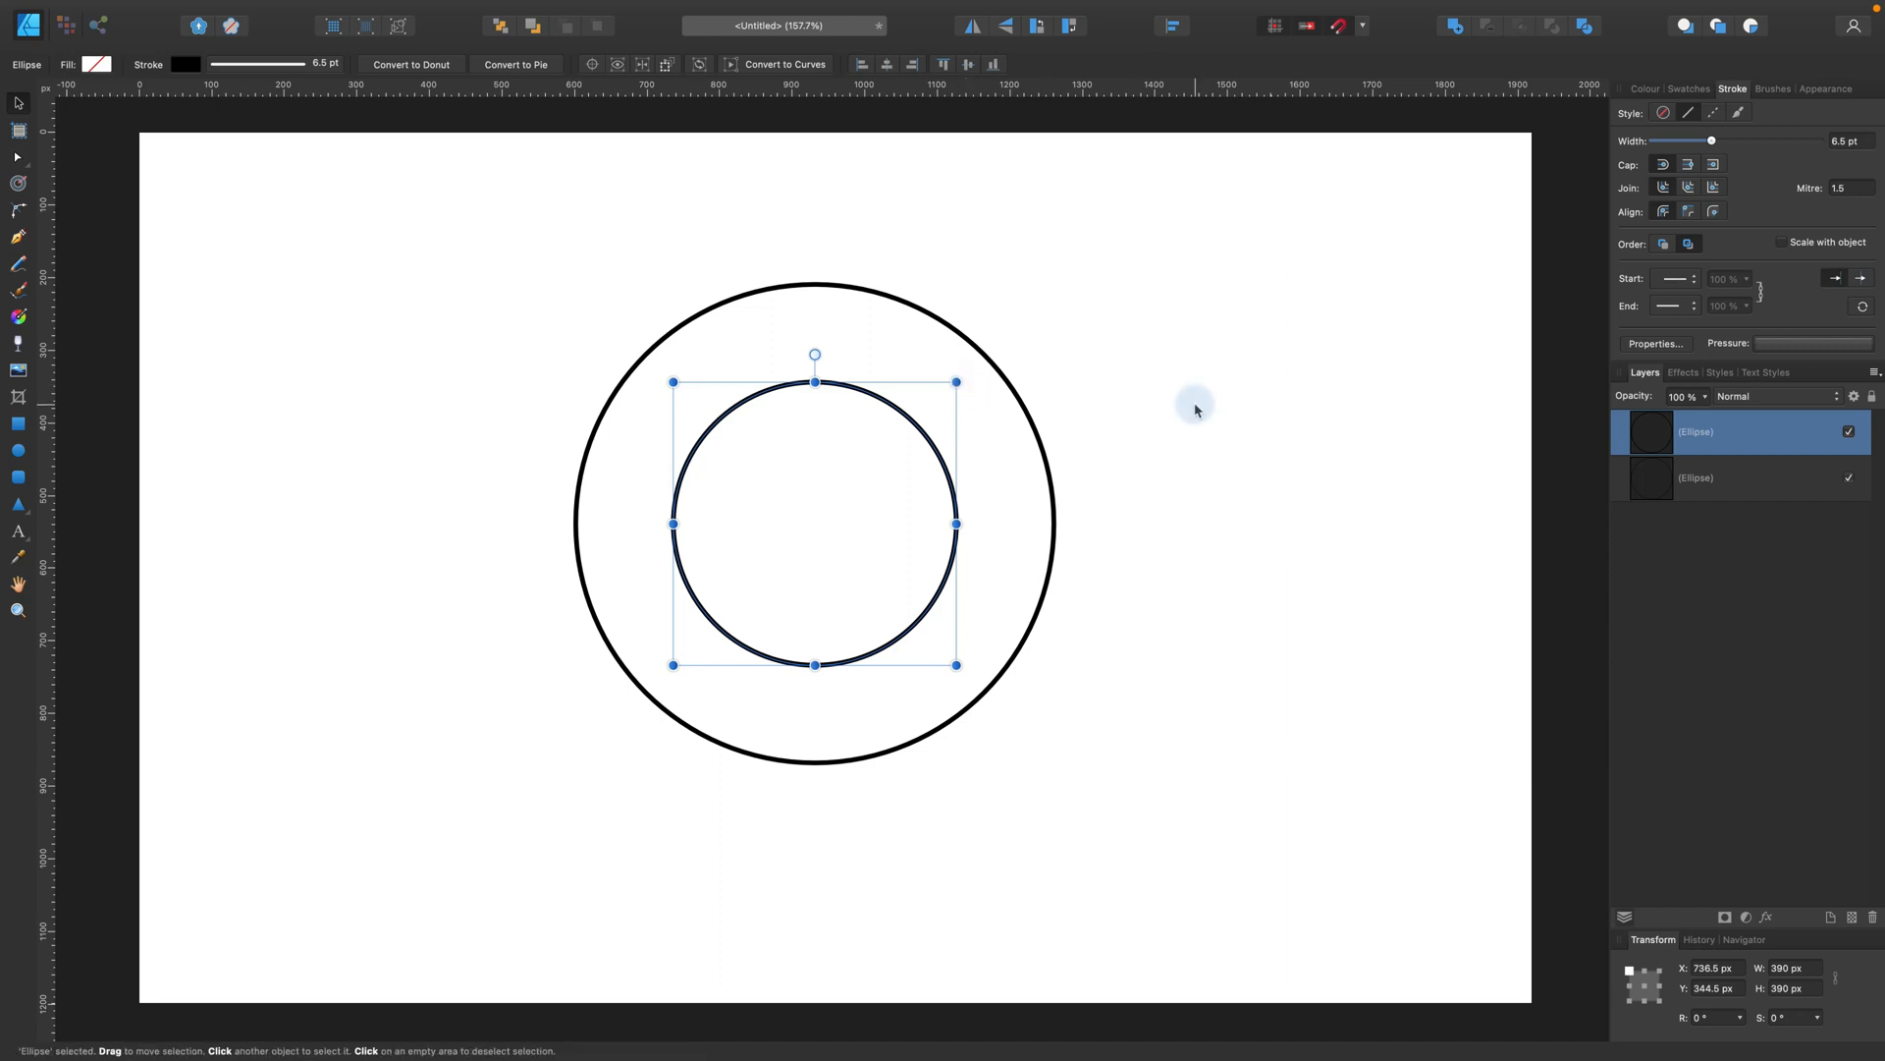
{"action": "mouse_move", "coordinate": [962, 401]}
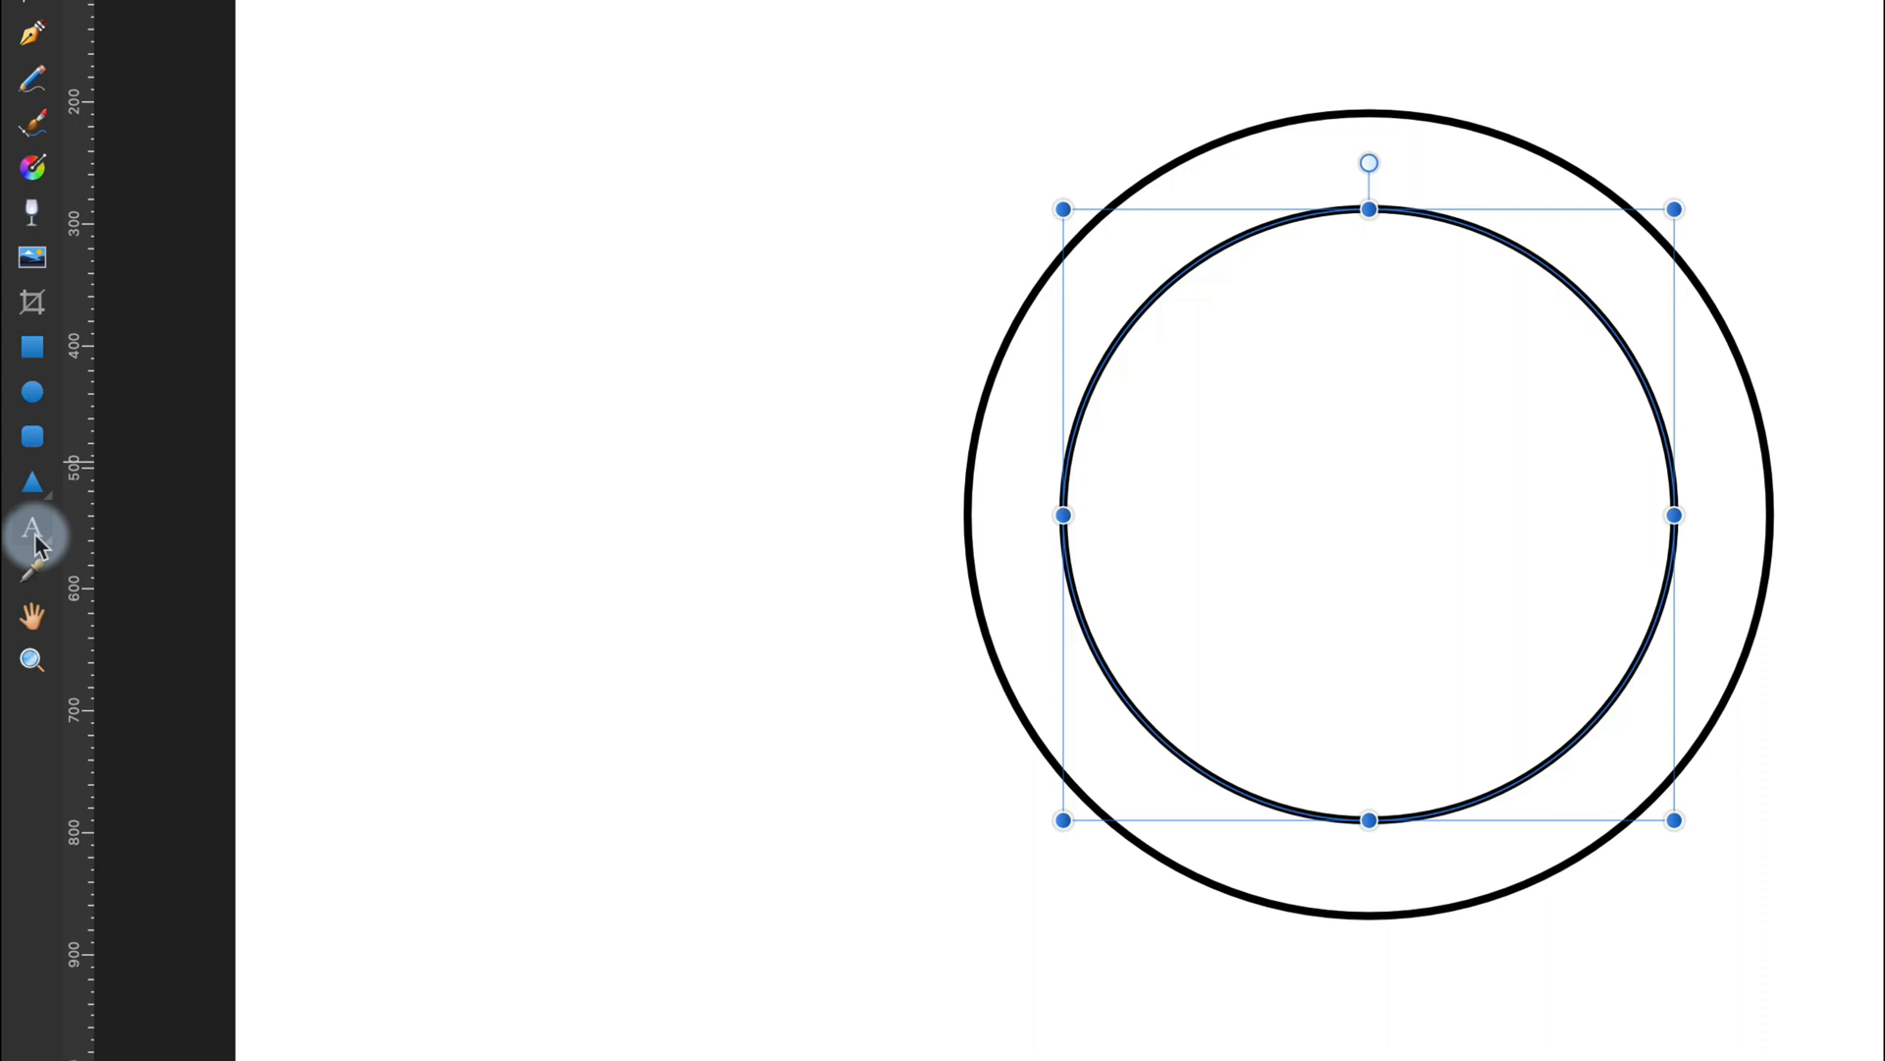
- Type 'Your Text goes here' at 64 pt on the inner circle and adjust its start
{"action": "left_click", "coordinate": [33, 531]}
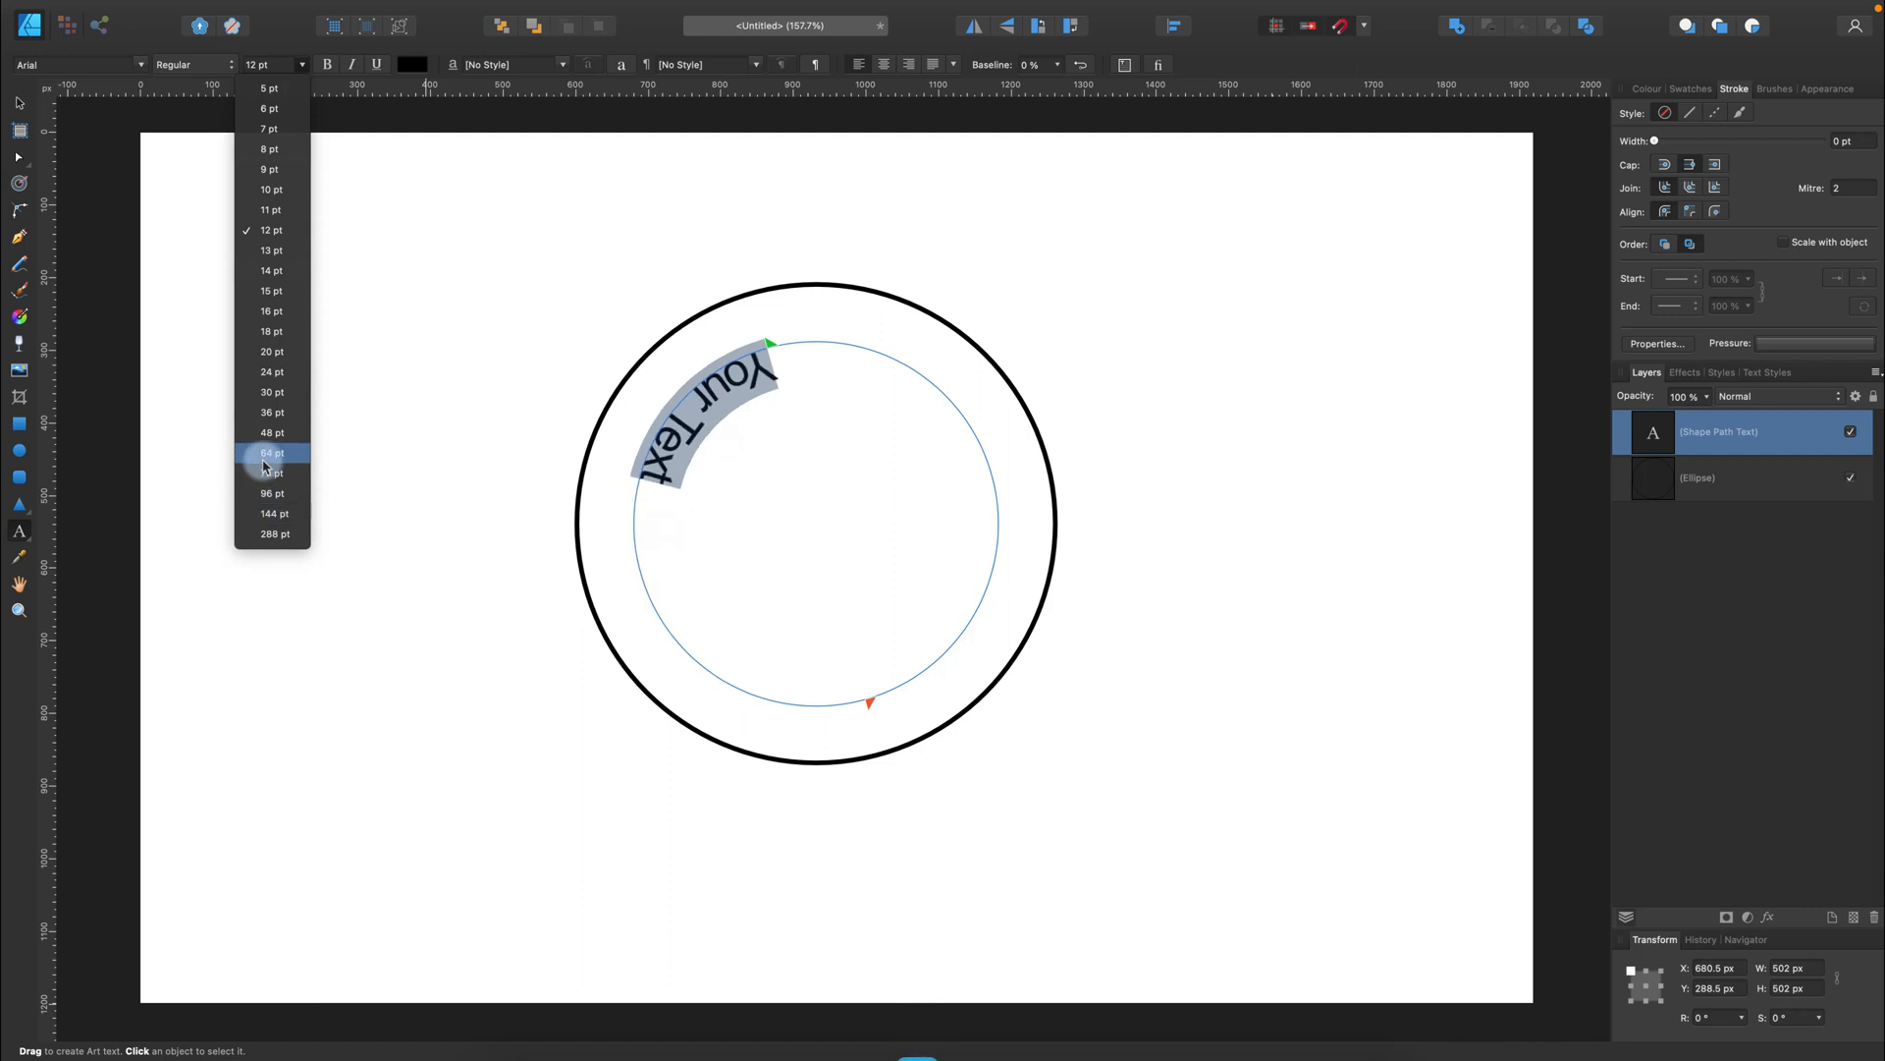
{"action": "left_click", "coordinate": [272, 453]}
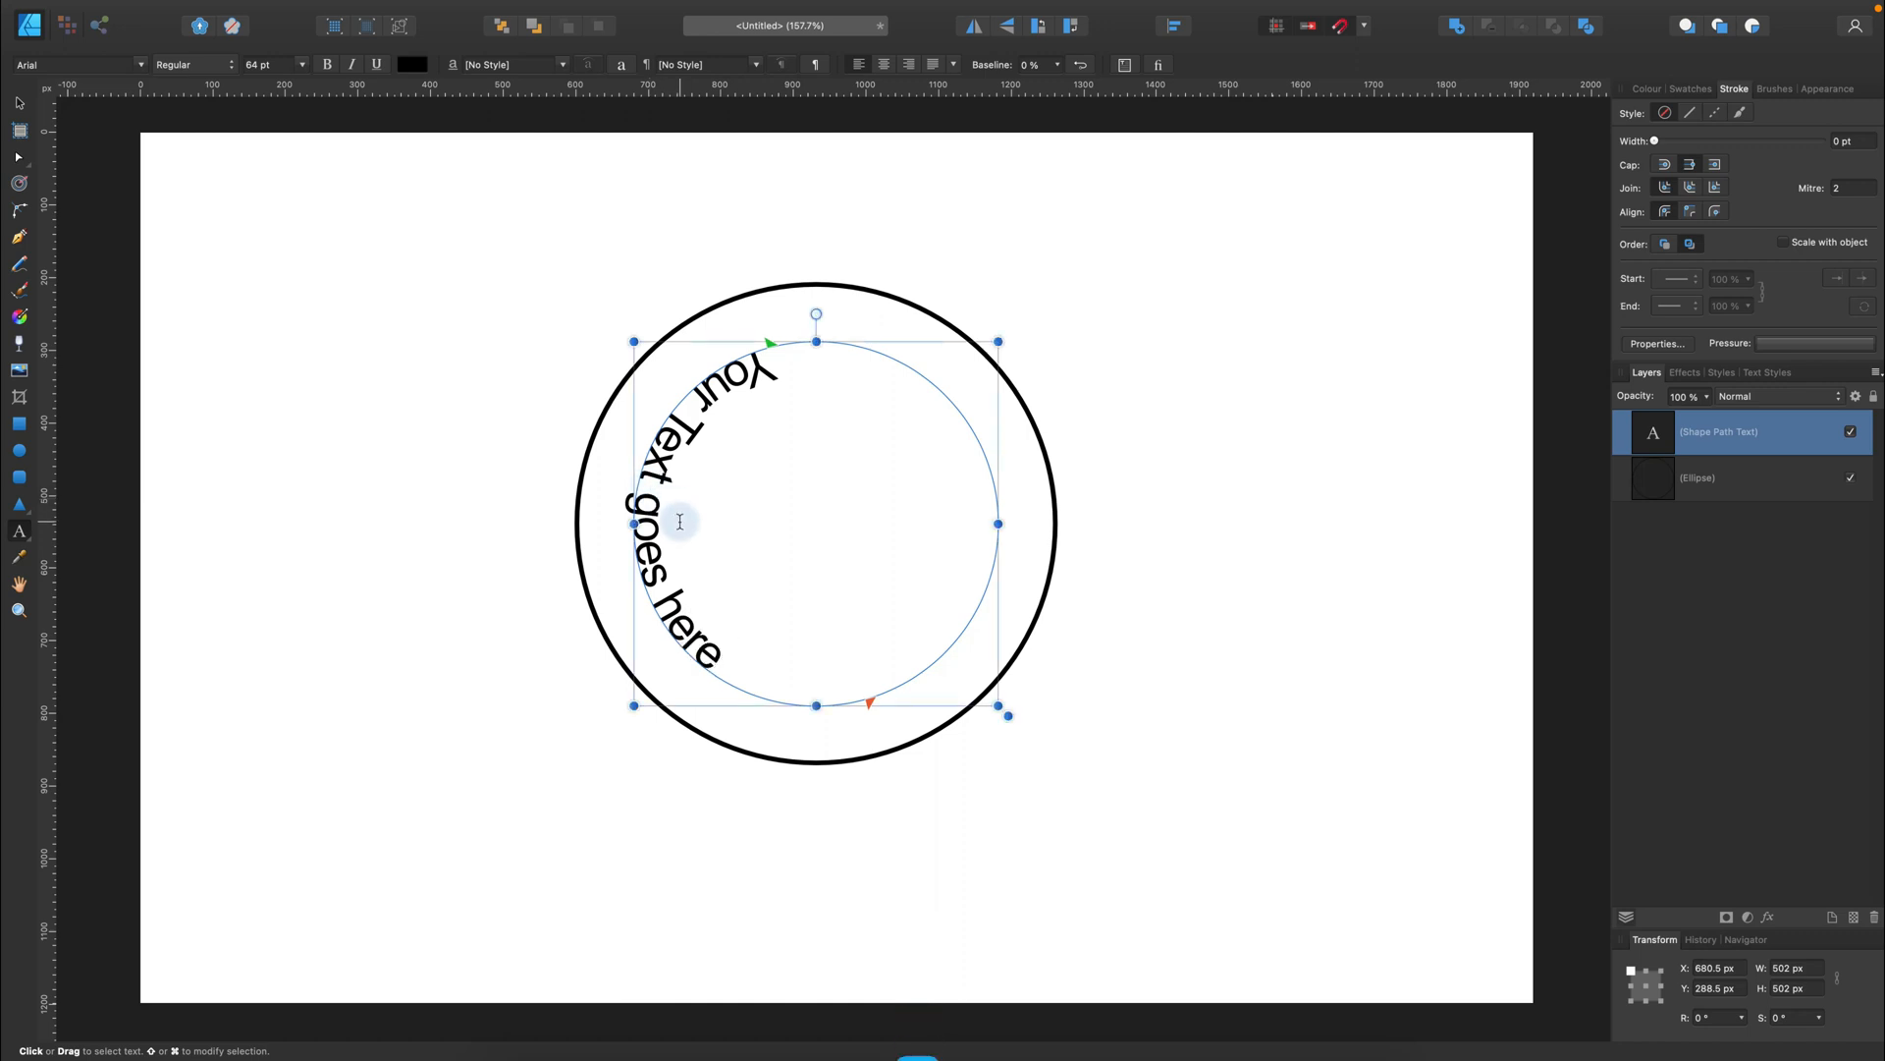
{"action": "mouse_move", "coordinate": [767, 346]}
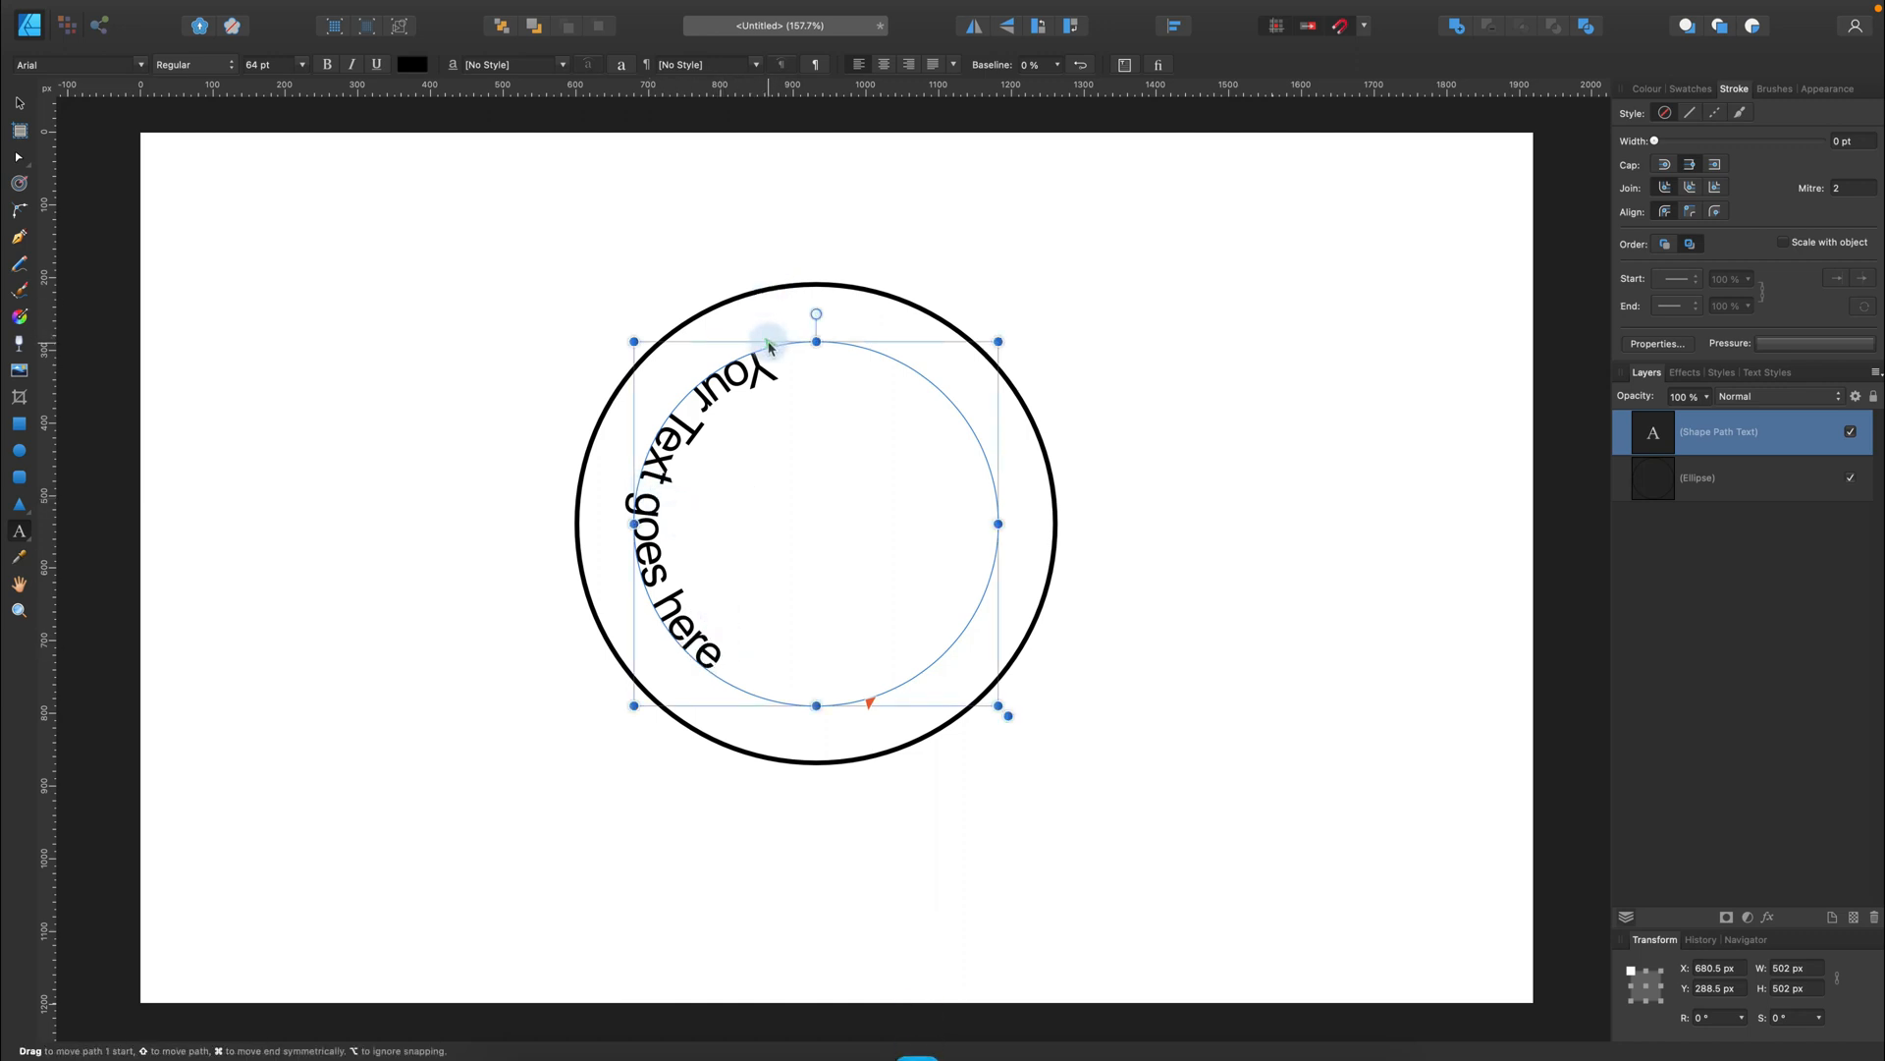
{"action": "left_click_drag", "start_coordinate": [770, 347], "coordinate": [962, 683]}
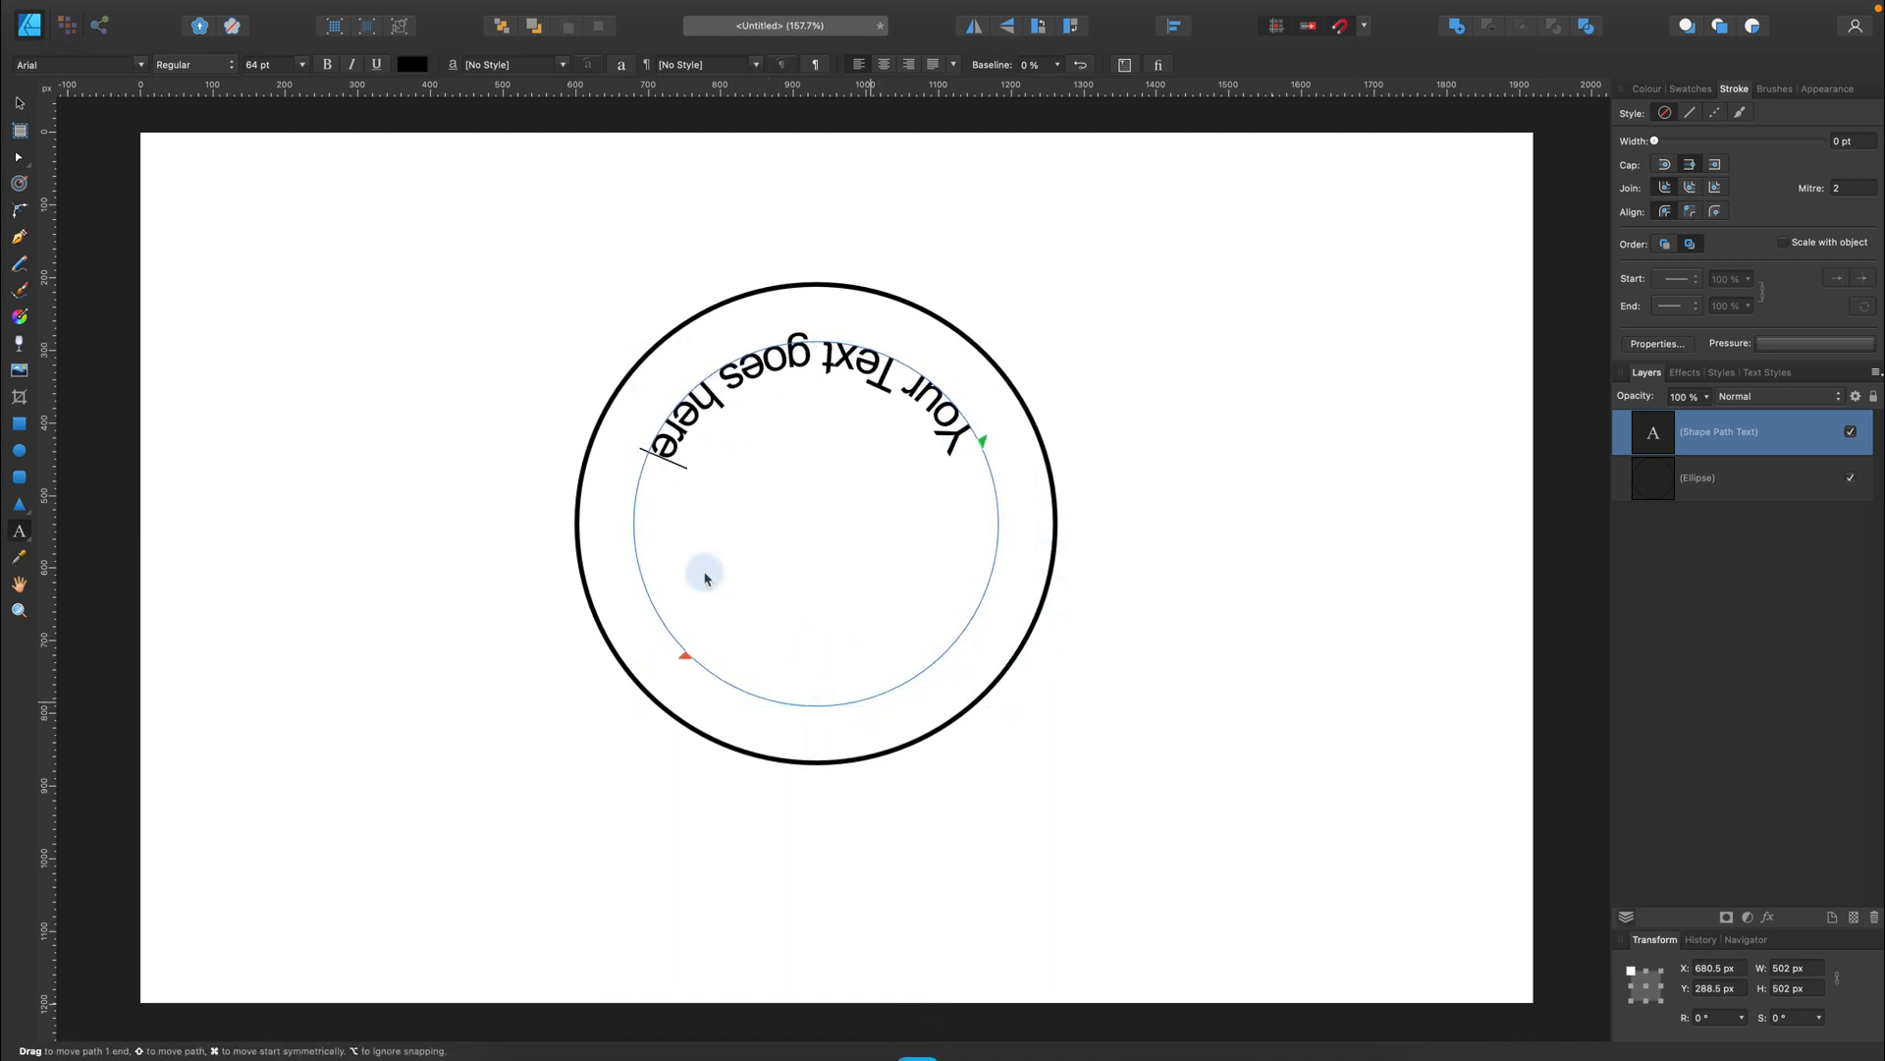
- Move the path text's start and end handles so it reads upright along the top arc
{"action": "left_click_drag", "start_coordinate": [686, 655], "coordinate": [628, 520]}
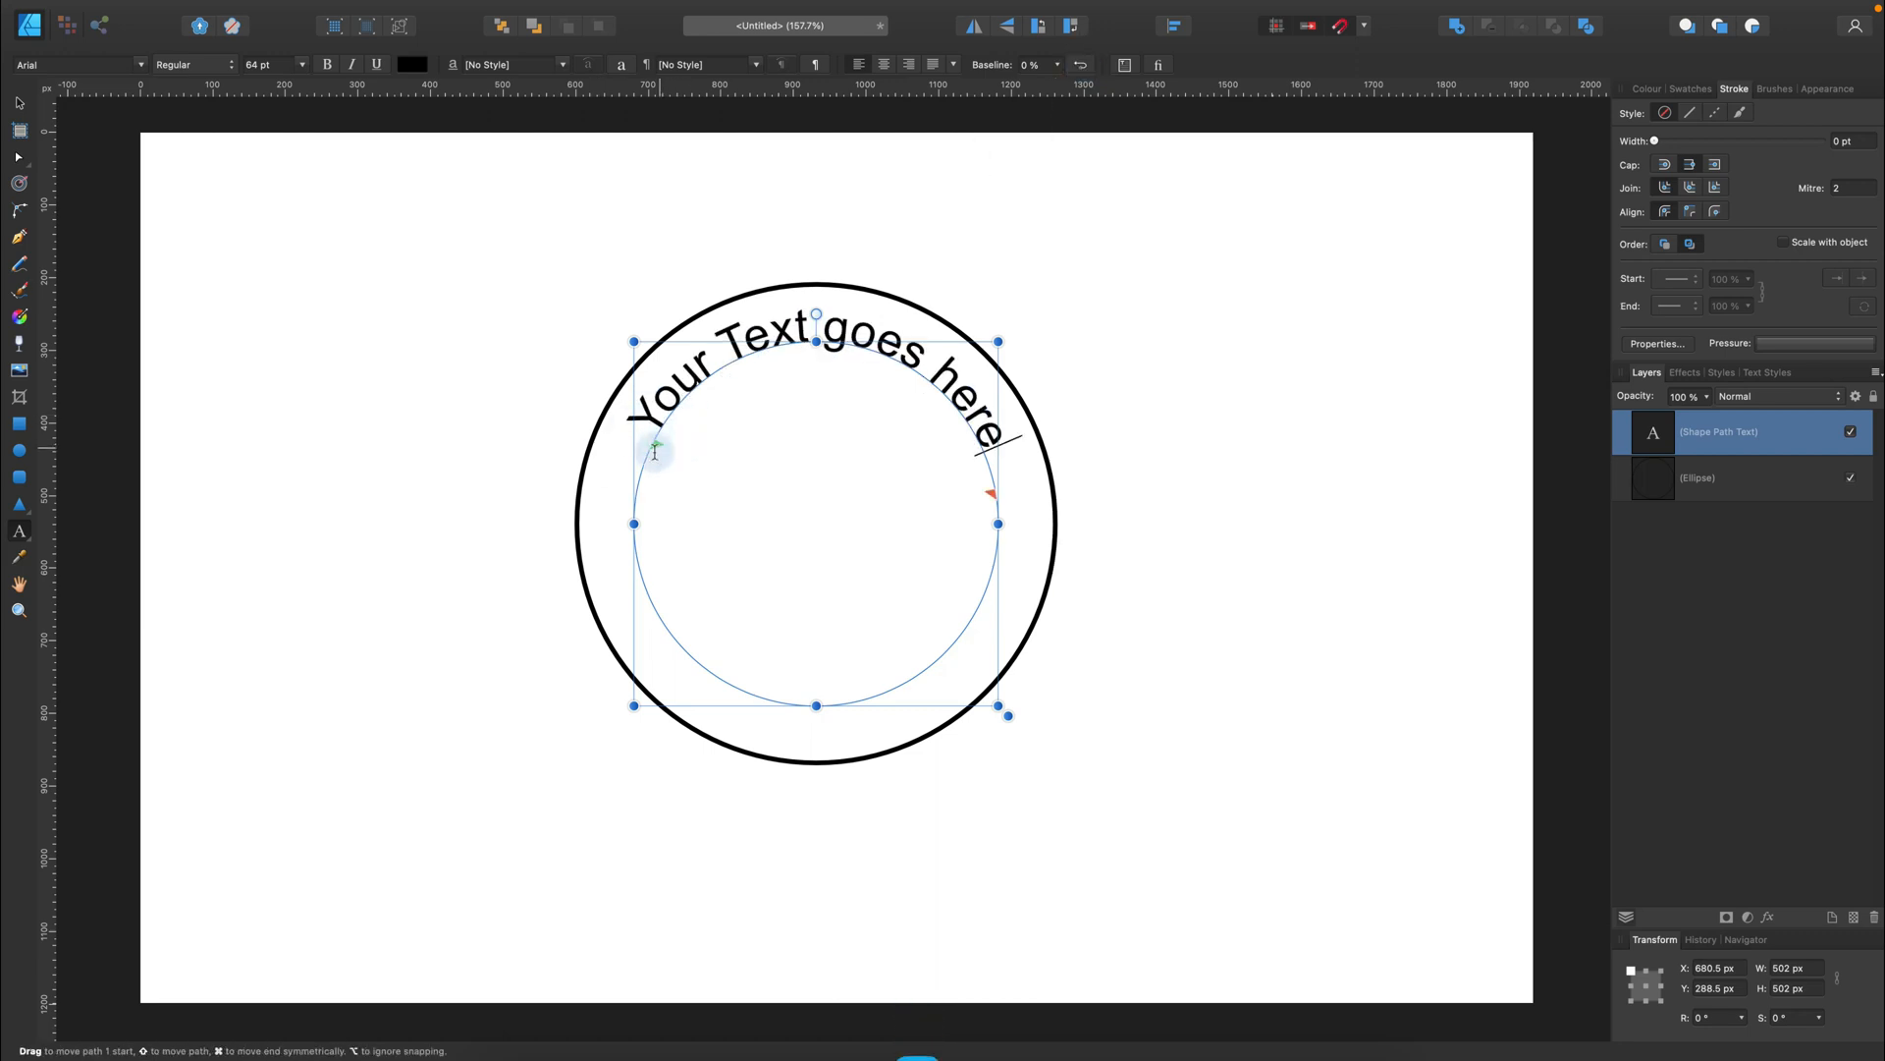
{"action": "left_click_drag", "start_coordinate": [653, 448], "coordinate": [637, 525]}
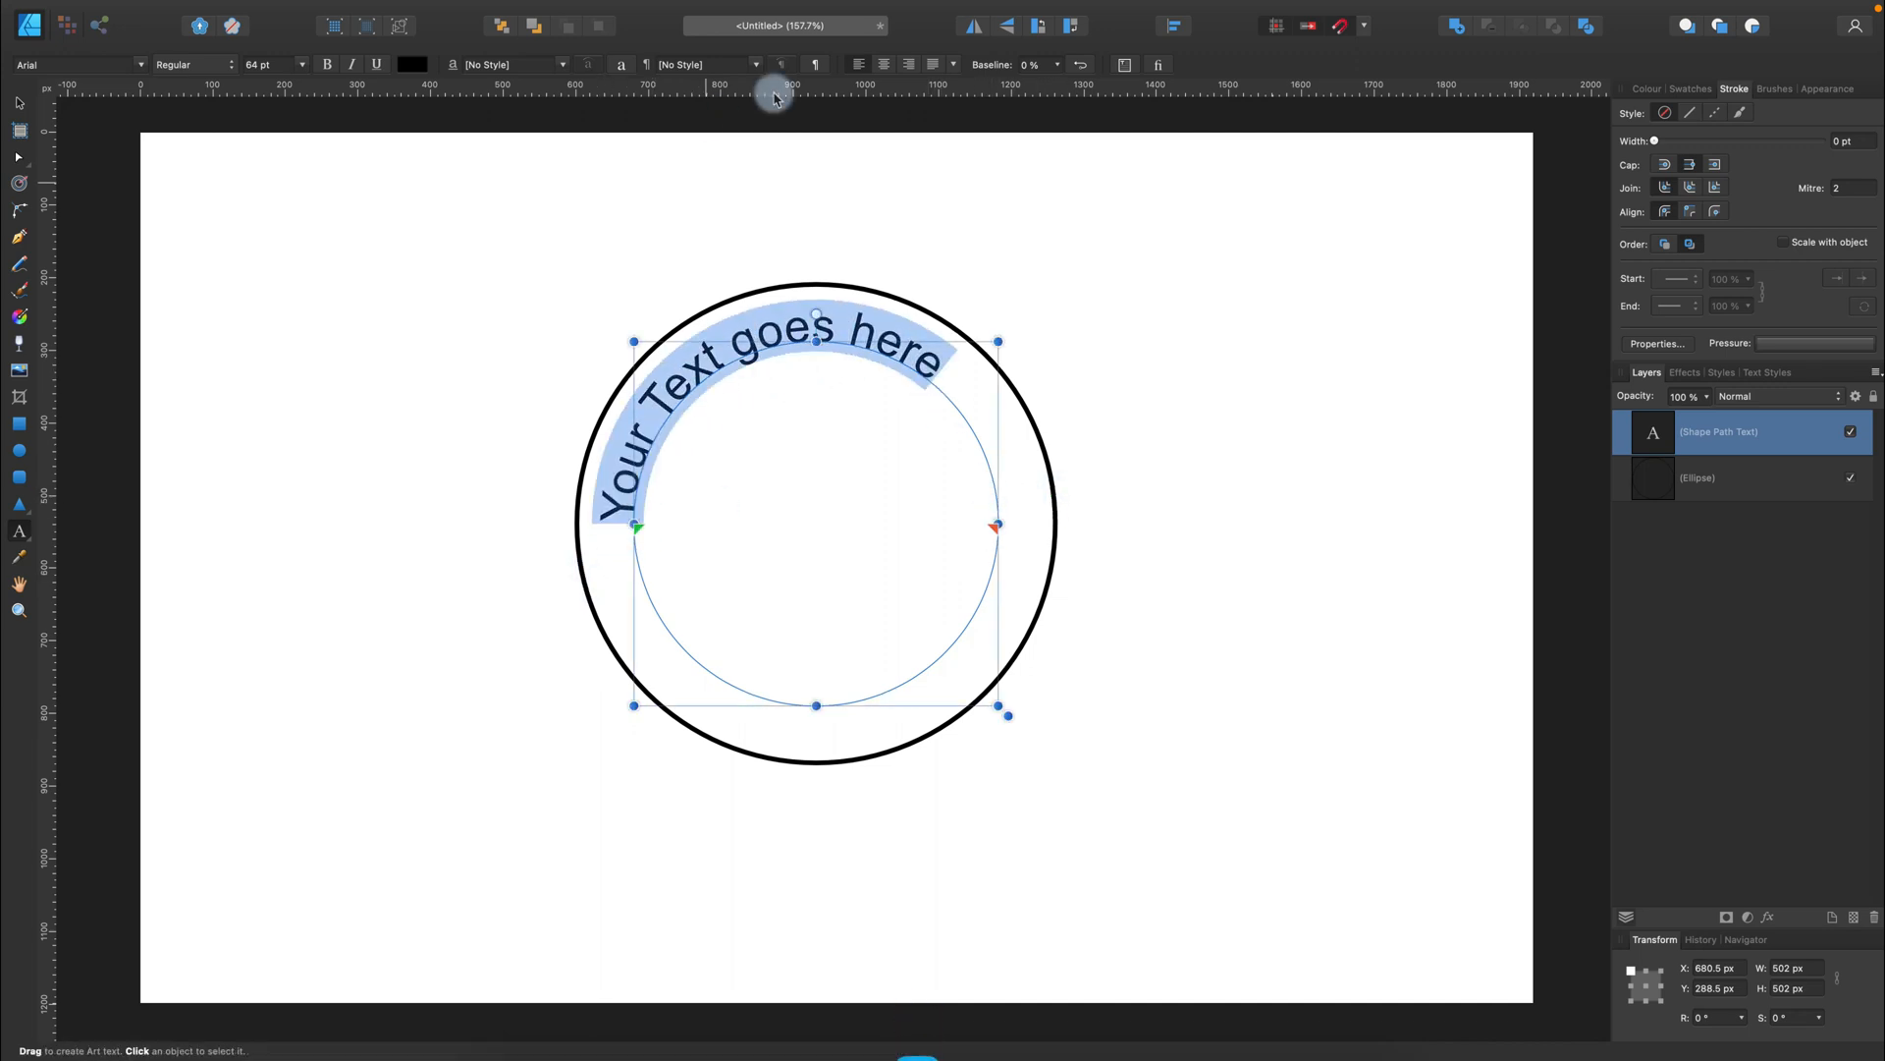
{"action": "left_click", "coordinate": [883, 64]}
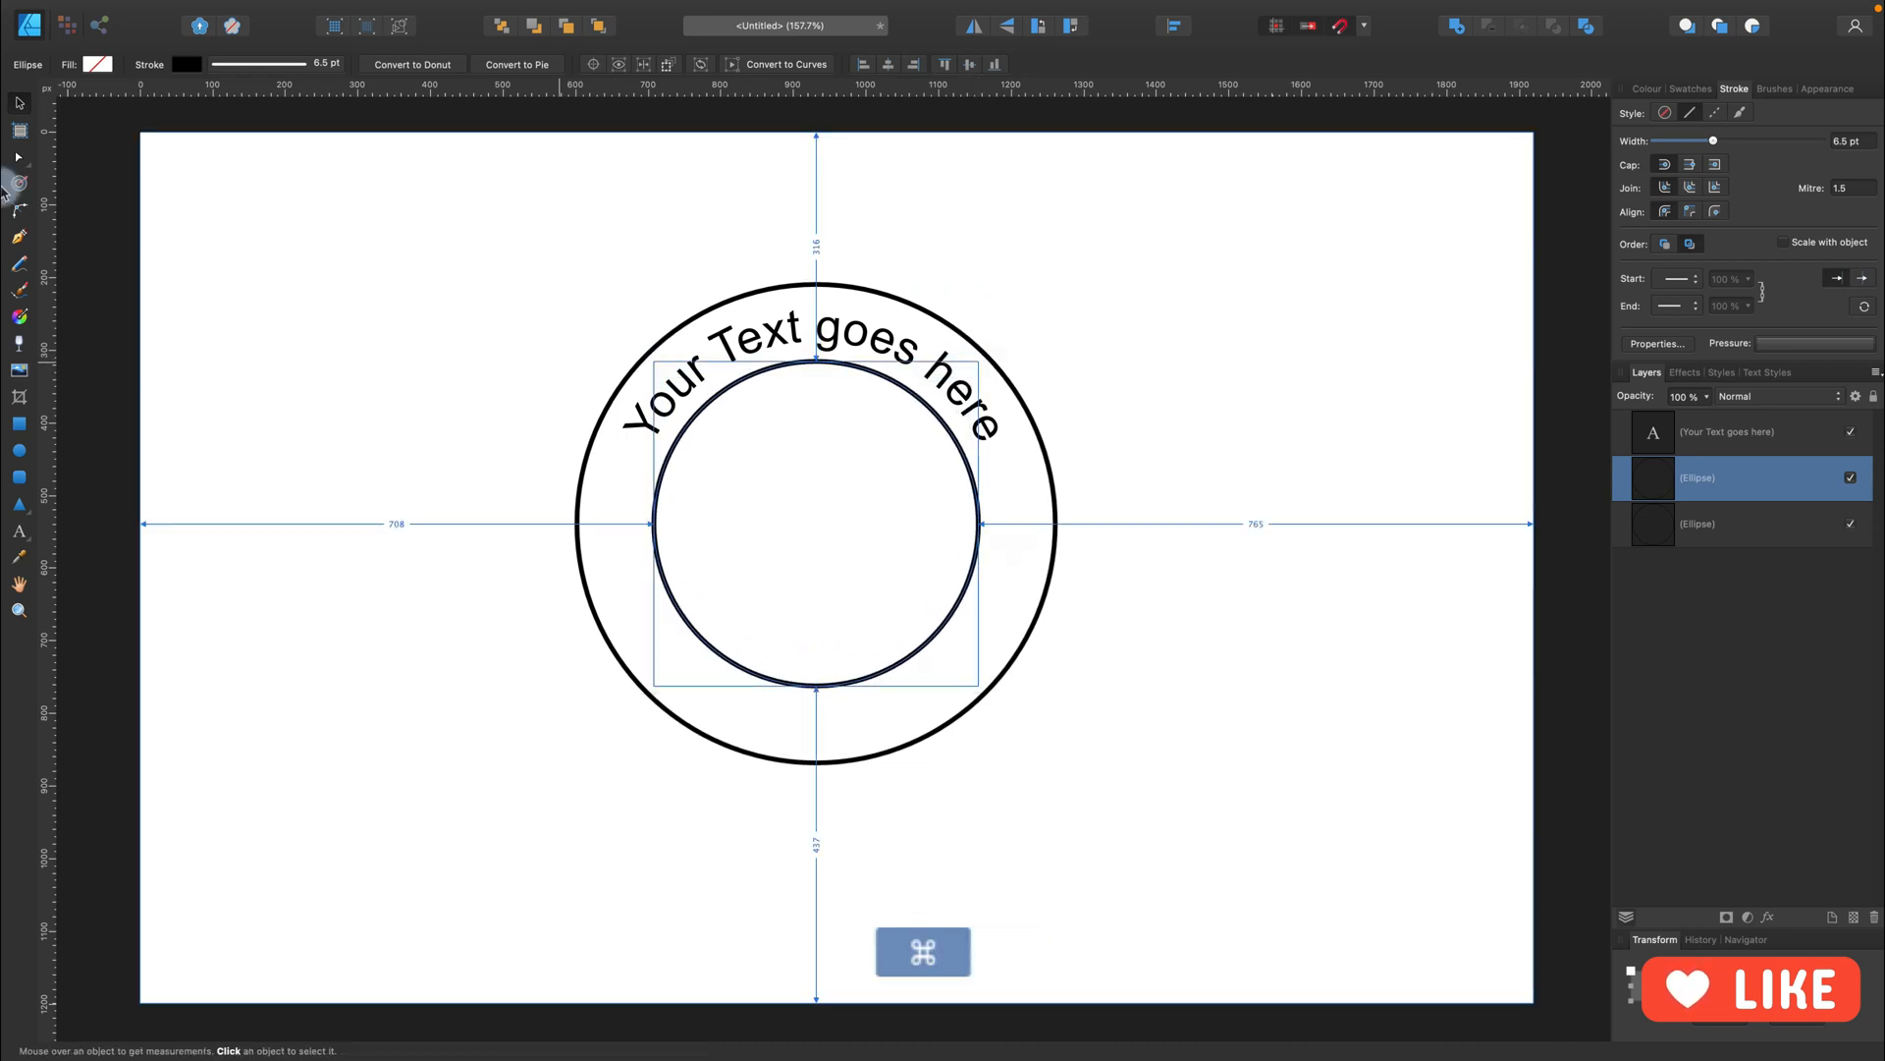
- Deselect the top curved text and pick the Artistic Text Tool
{"action": "left_click", "coordinate": [526, 443]}
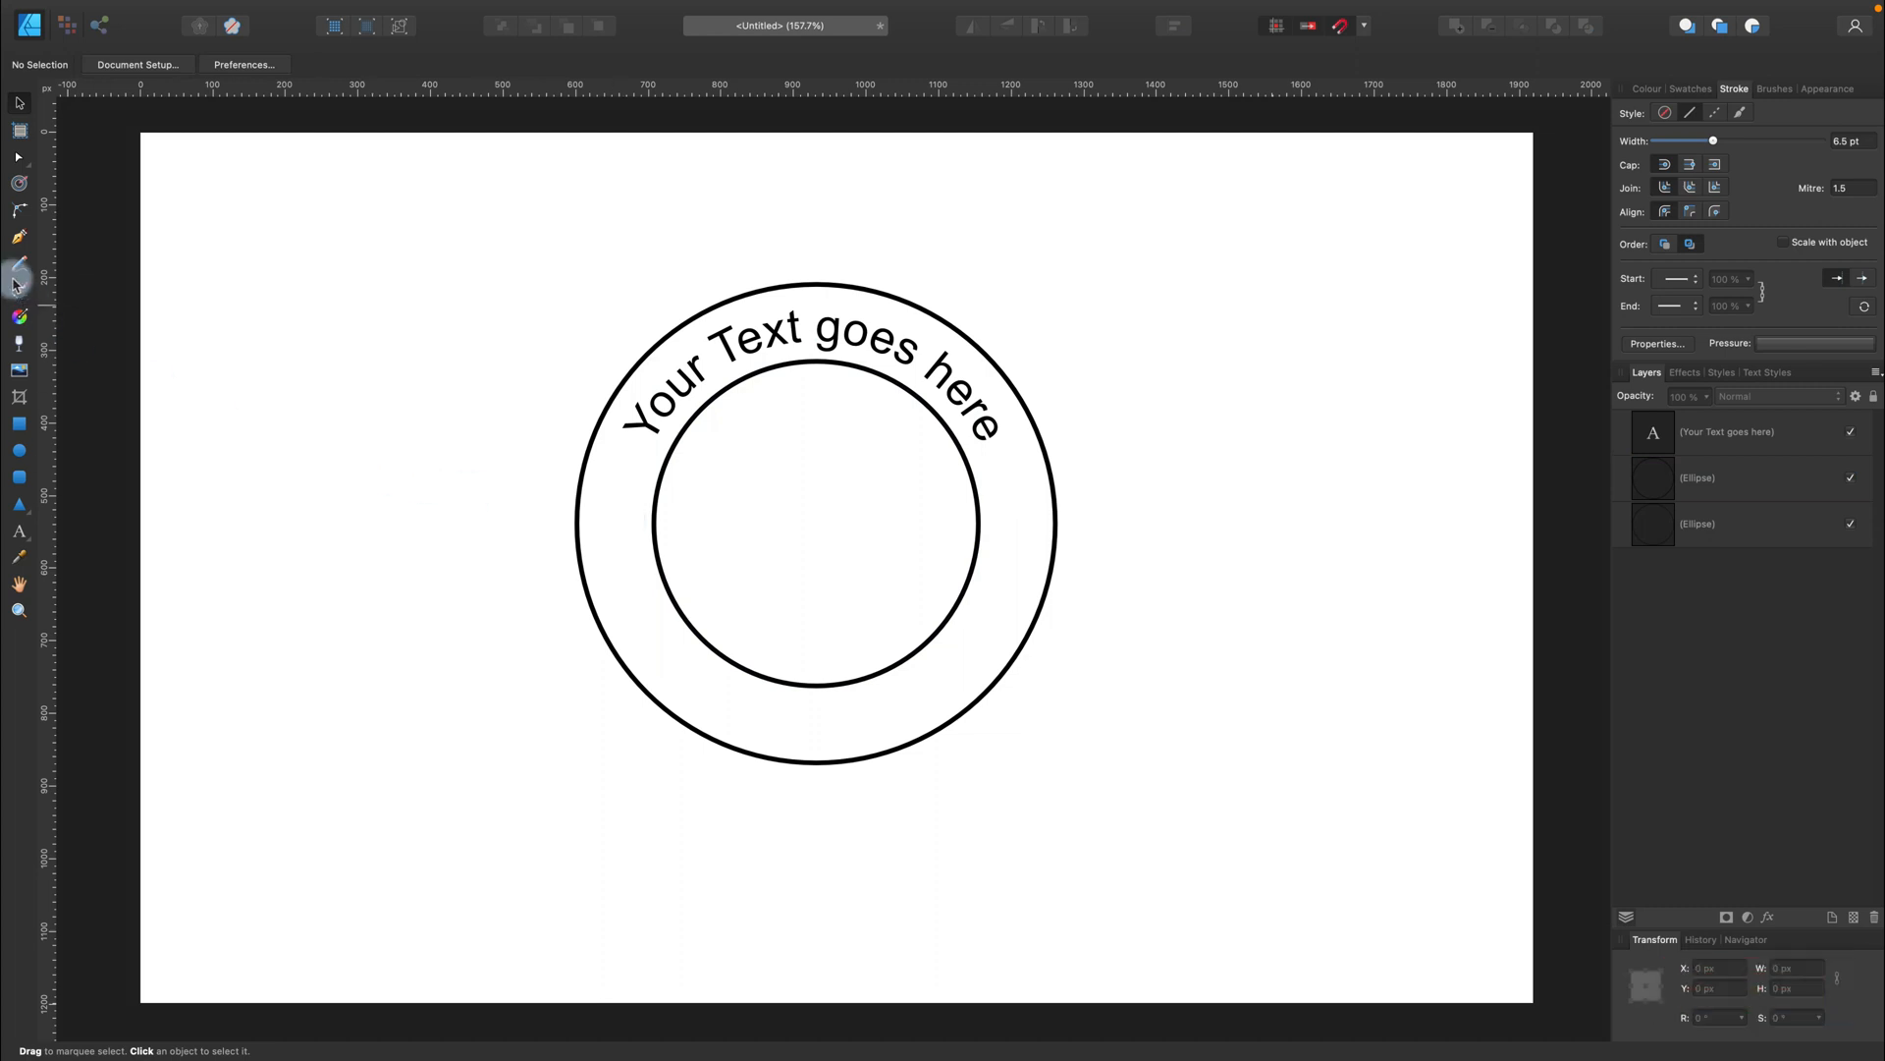
{"action": "mouse_move", "coordinate": [20, 251]}
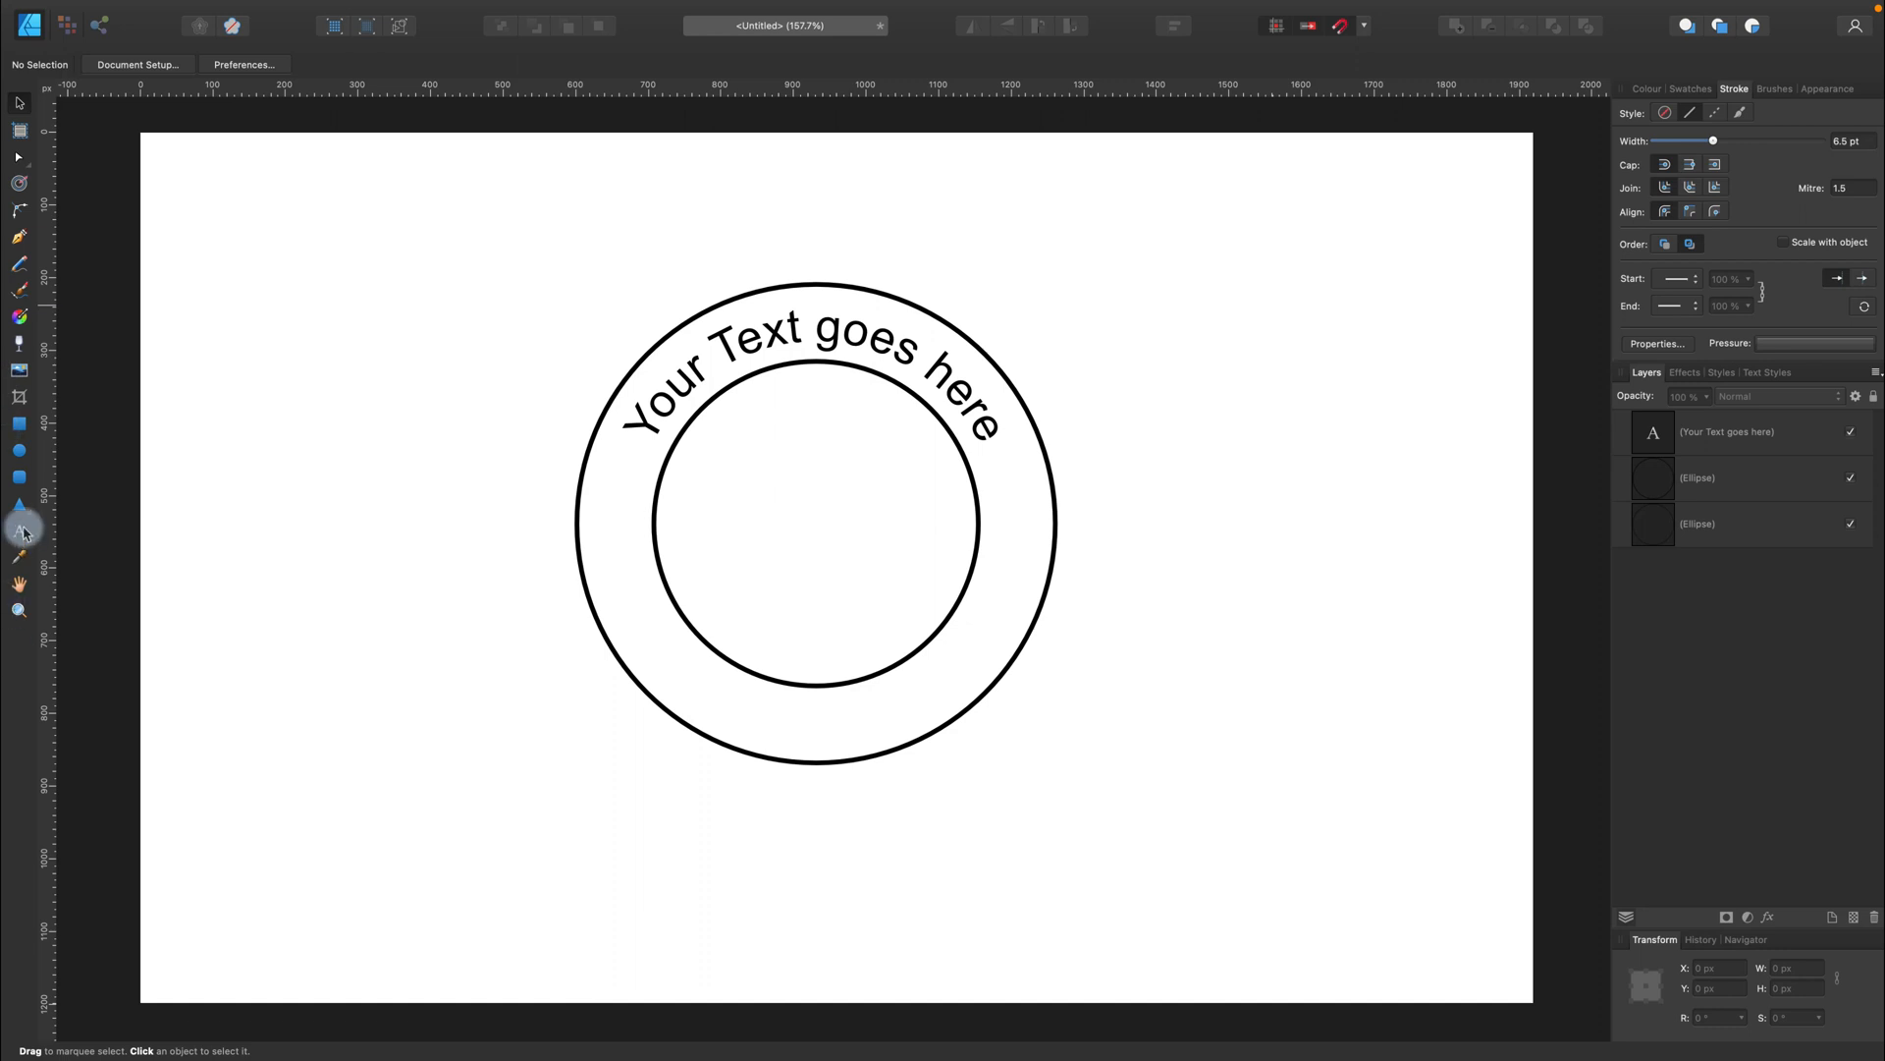
{"action": "left_click", "coordinate": [20, 538]}
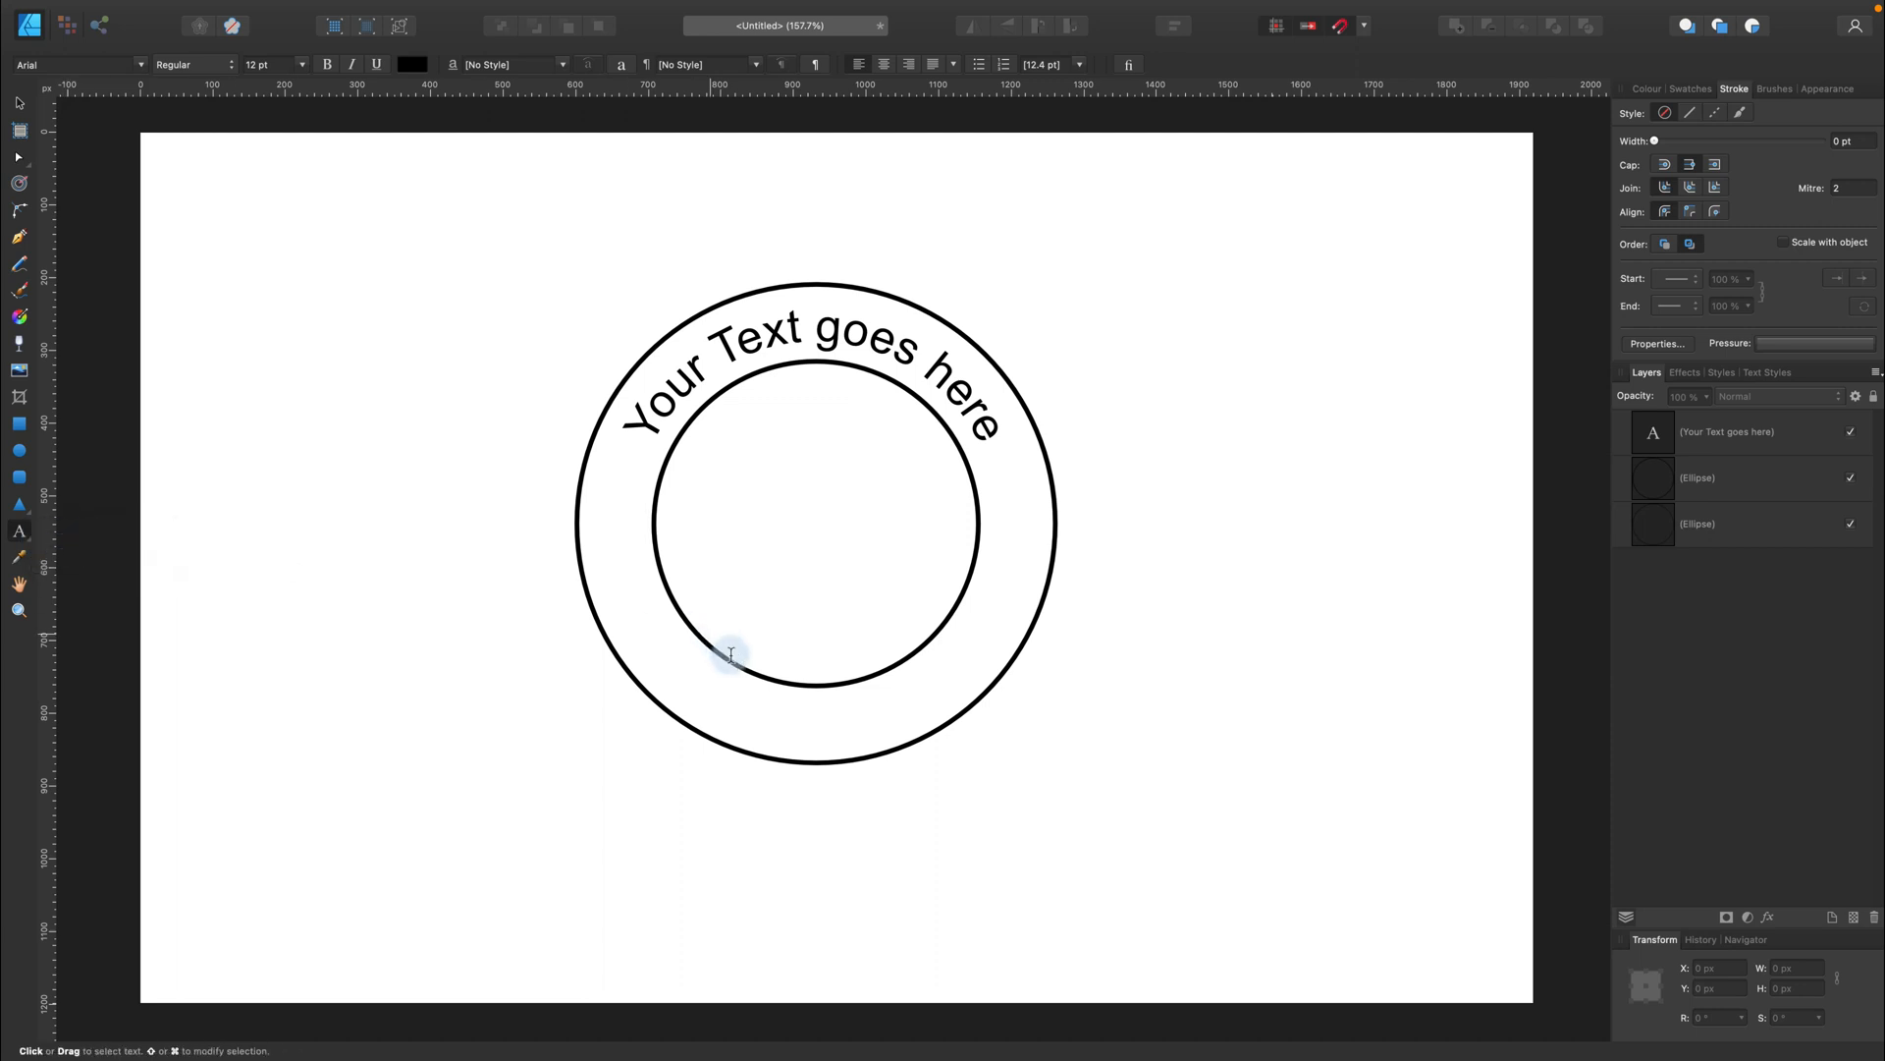
{"action": "mouse_move", "coordinate": [717, 655]}
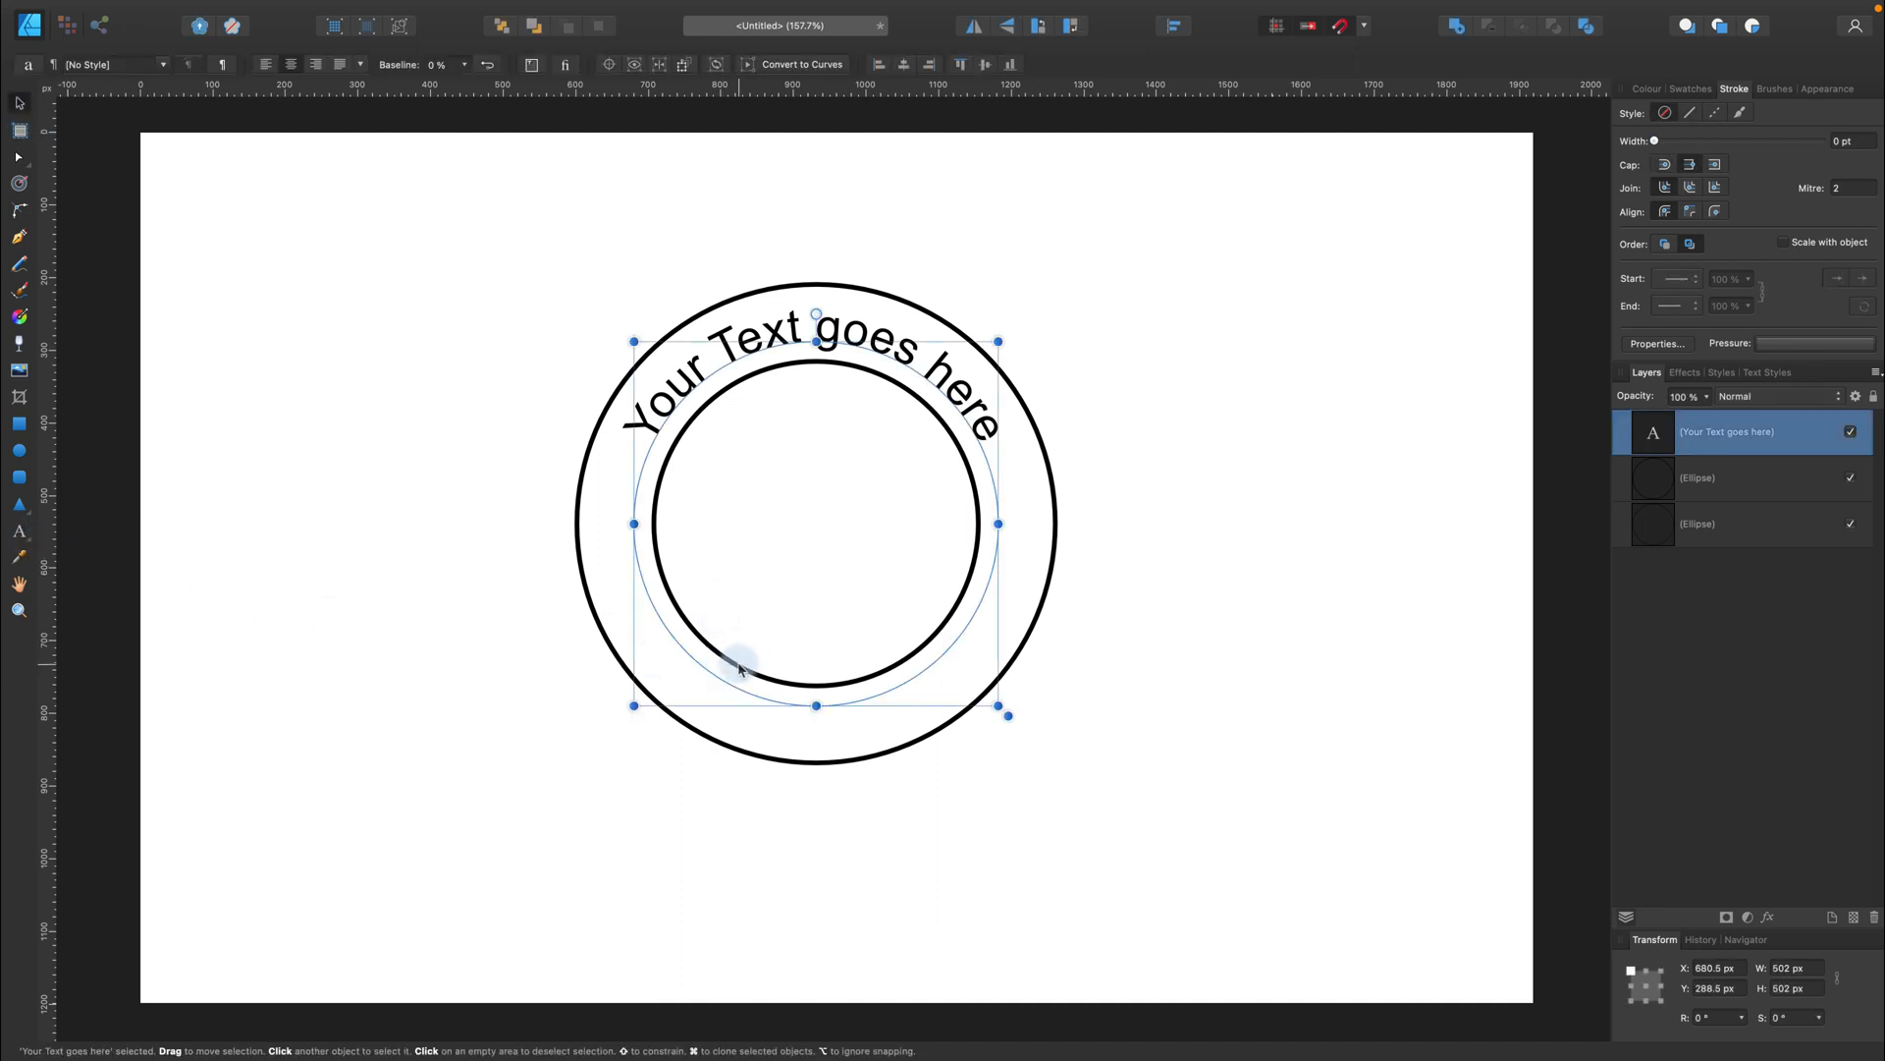
- Move the top text to the back and click the inner circle to start path text
{"action": "right_click", "coordinate": [740, 665]}
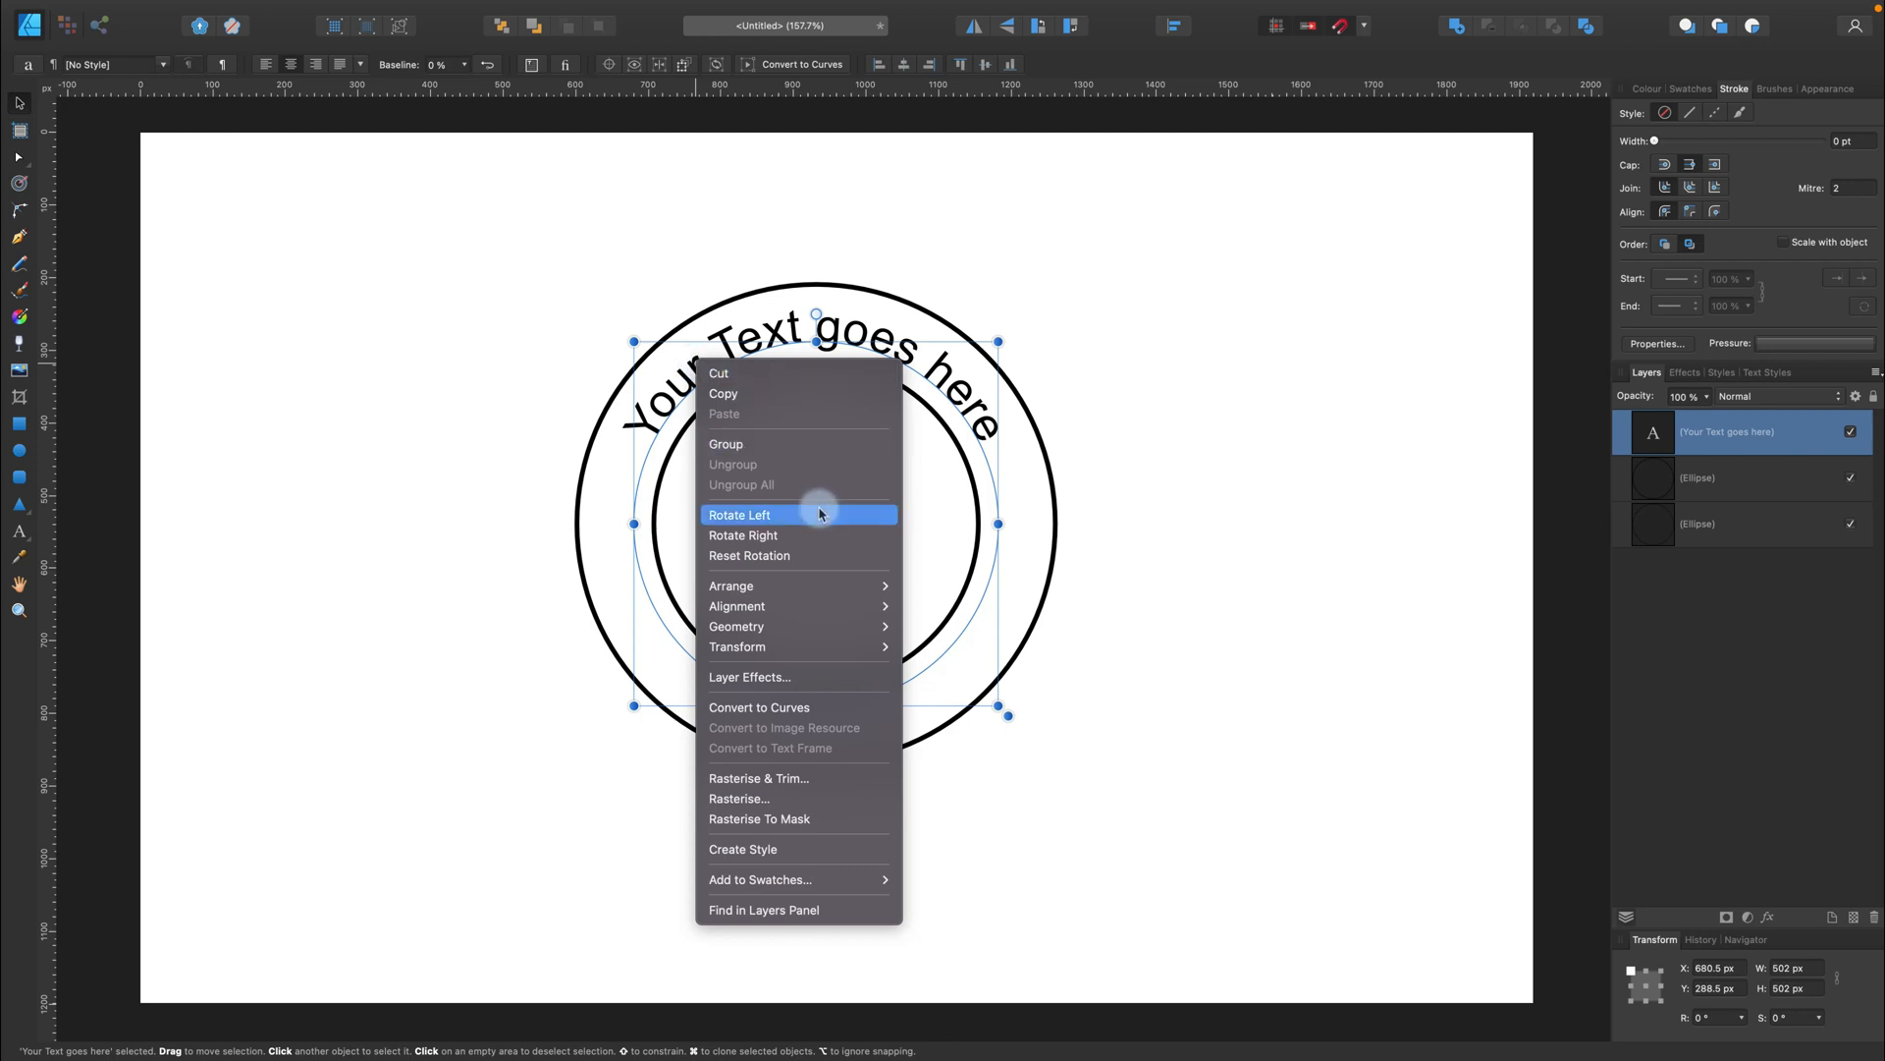
{"action": "mouse_move", "coordinate": [857, 554]}
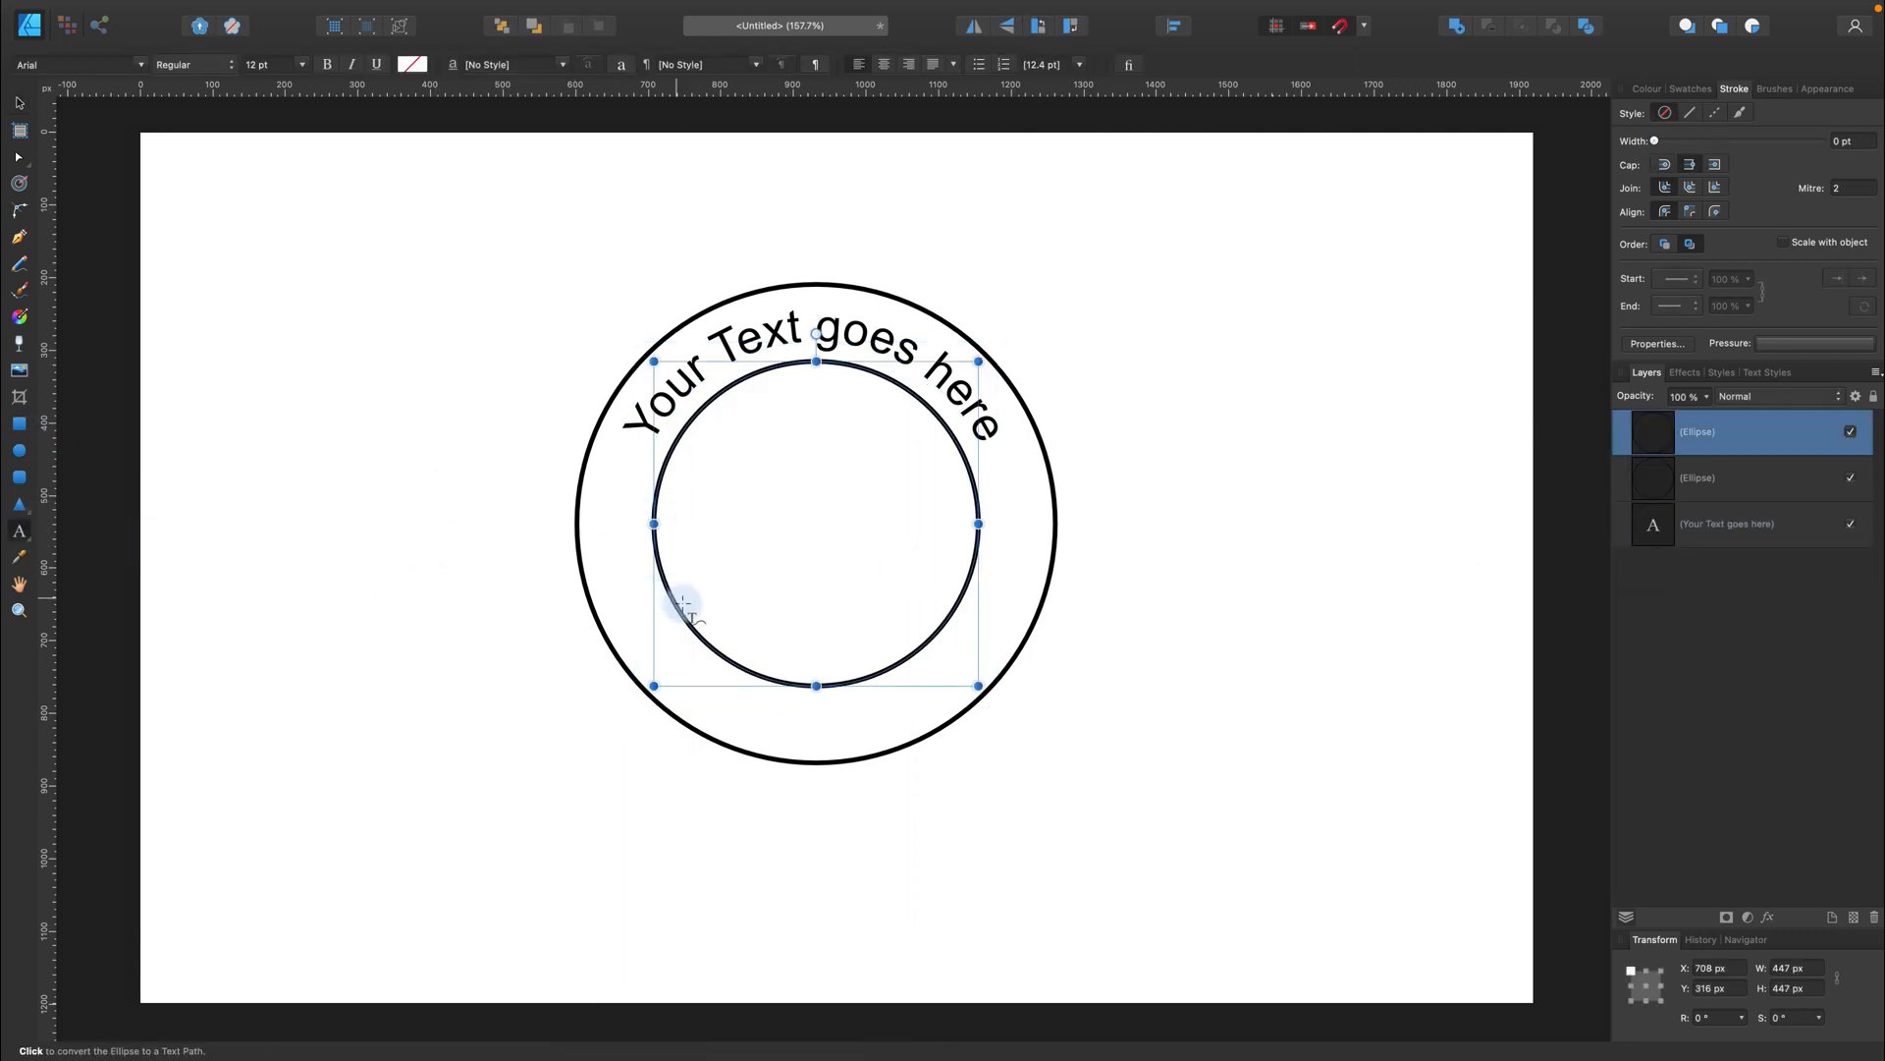
{"action": "left_click", "coordinate": [691, 607]}
{"action": "type", "text": "More text"}
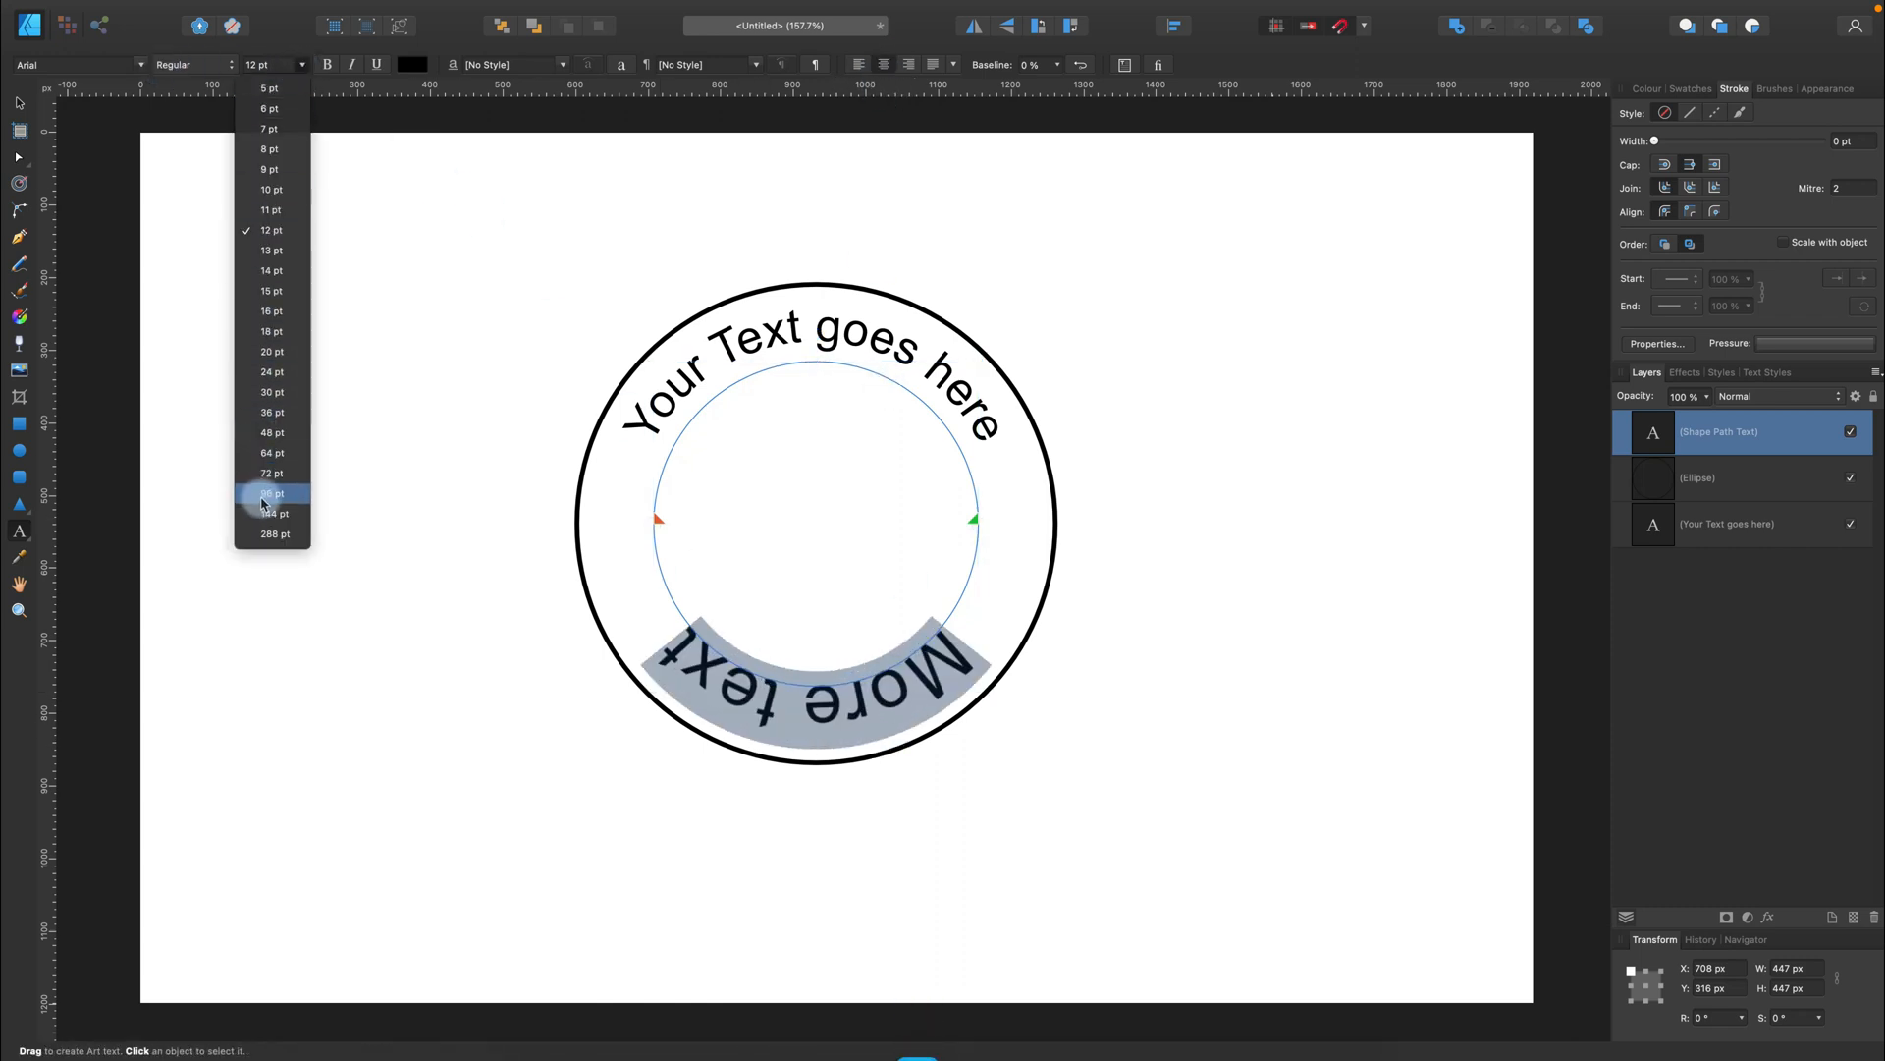
- Set the bottom text to 72 pt, then undo it back to a plain inner ring
{"action": "left_click", "coordinate": [272, 493]}
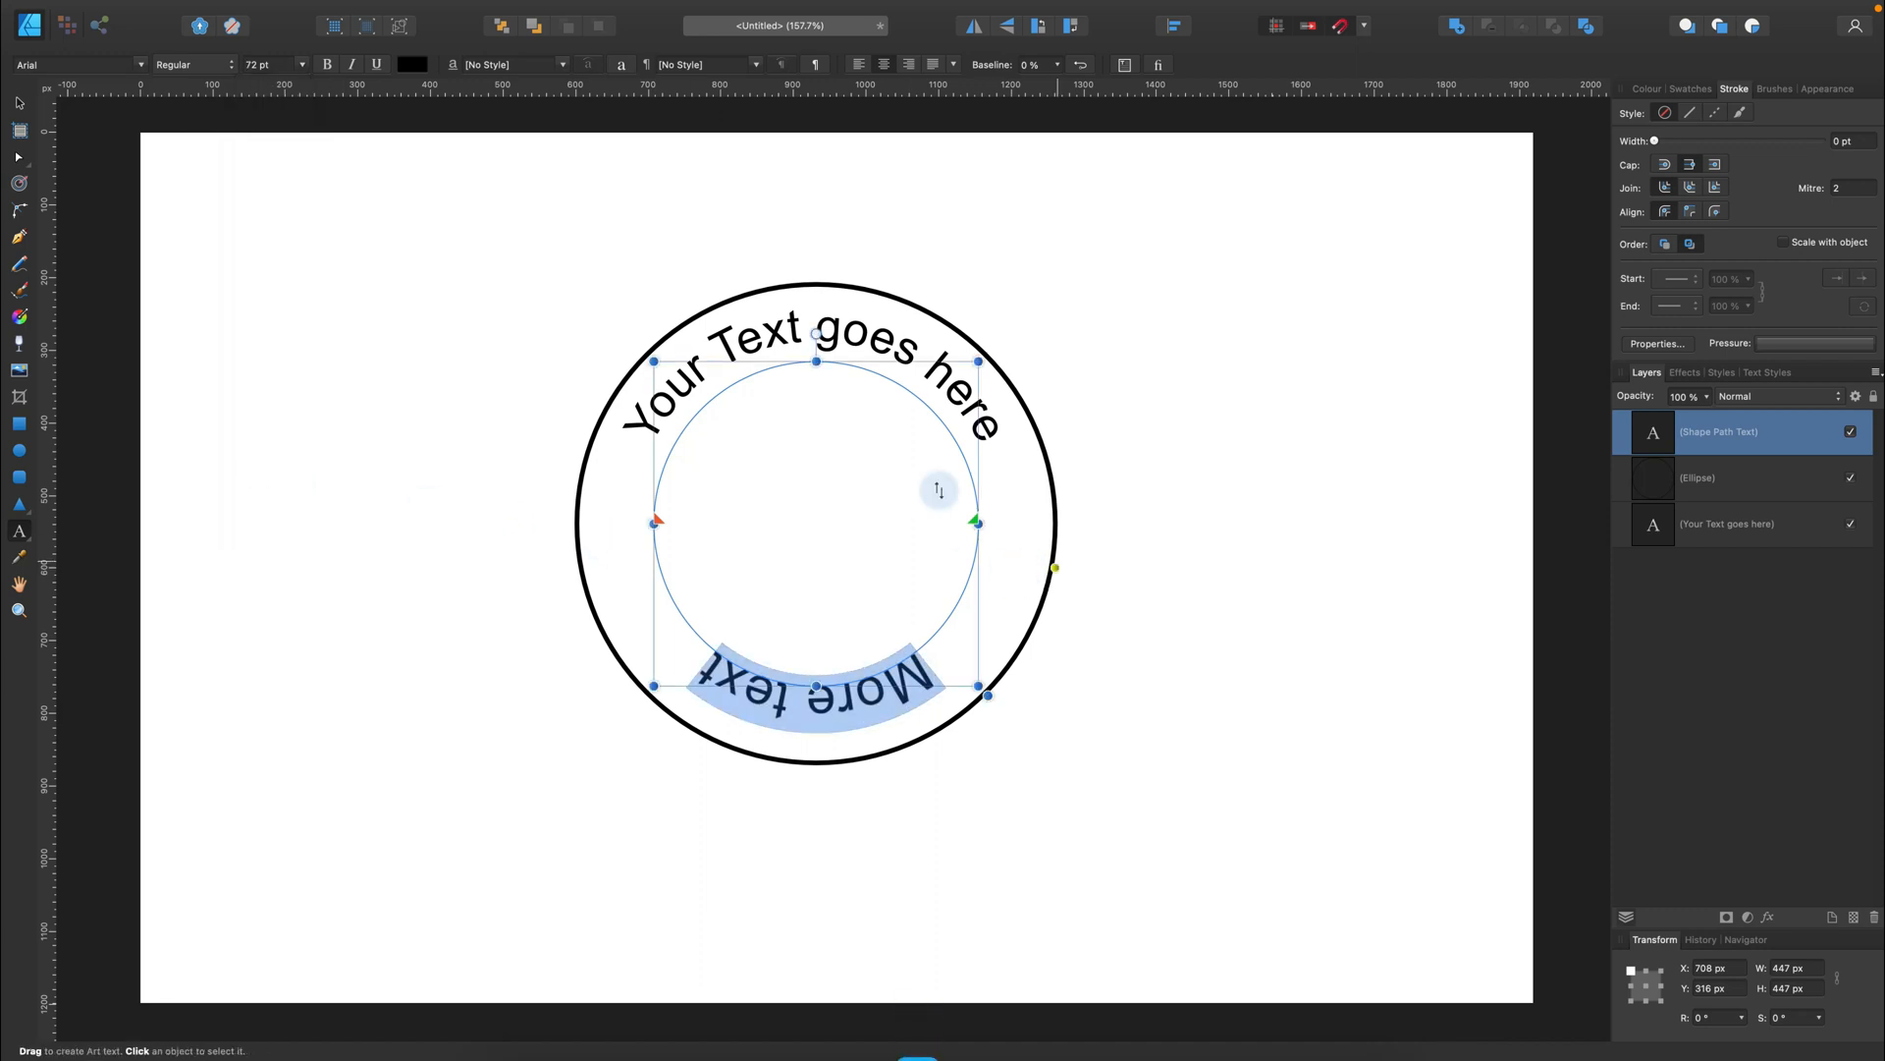
{"action": "left_click", "coordinate": [465, 391]}
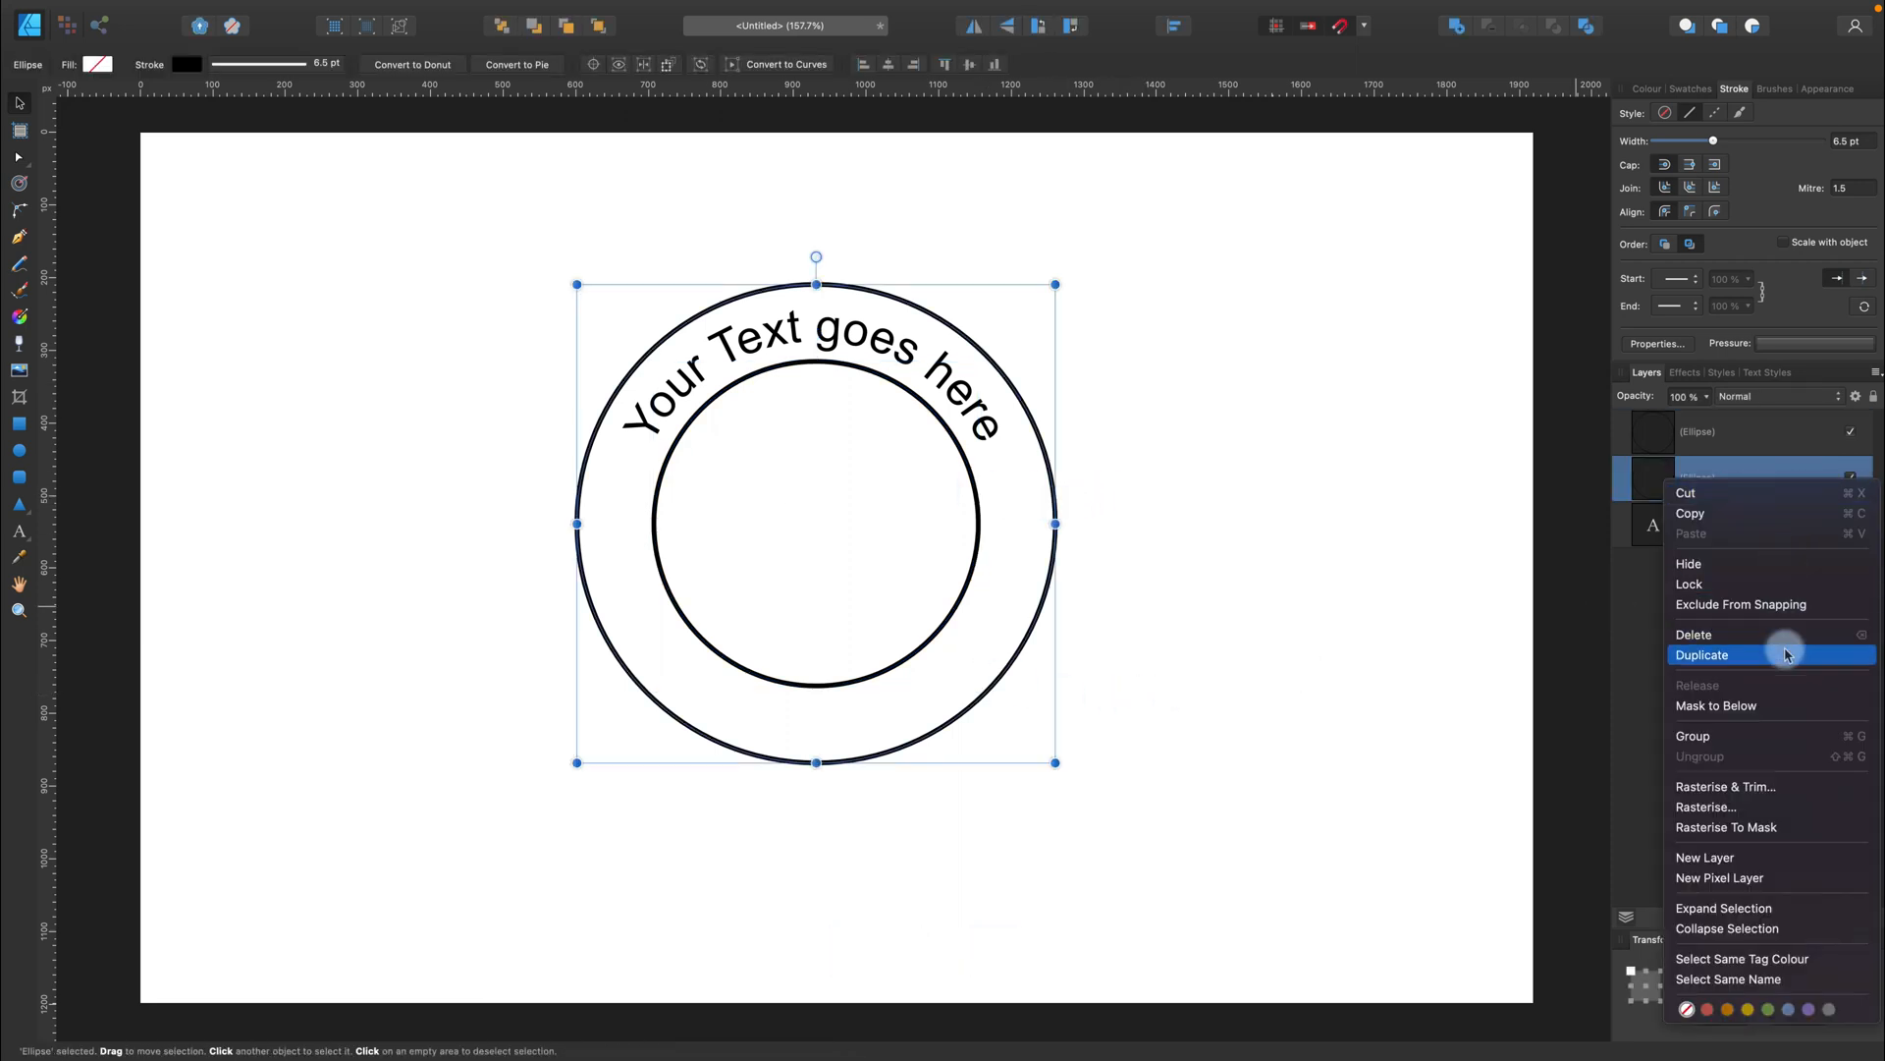
- Duplicate the outer ring and run large 'More text' along its bottom
{"action": "left_click", "coordinate": [1703, 654]}
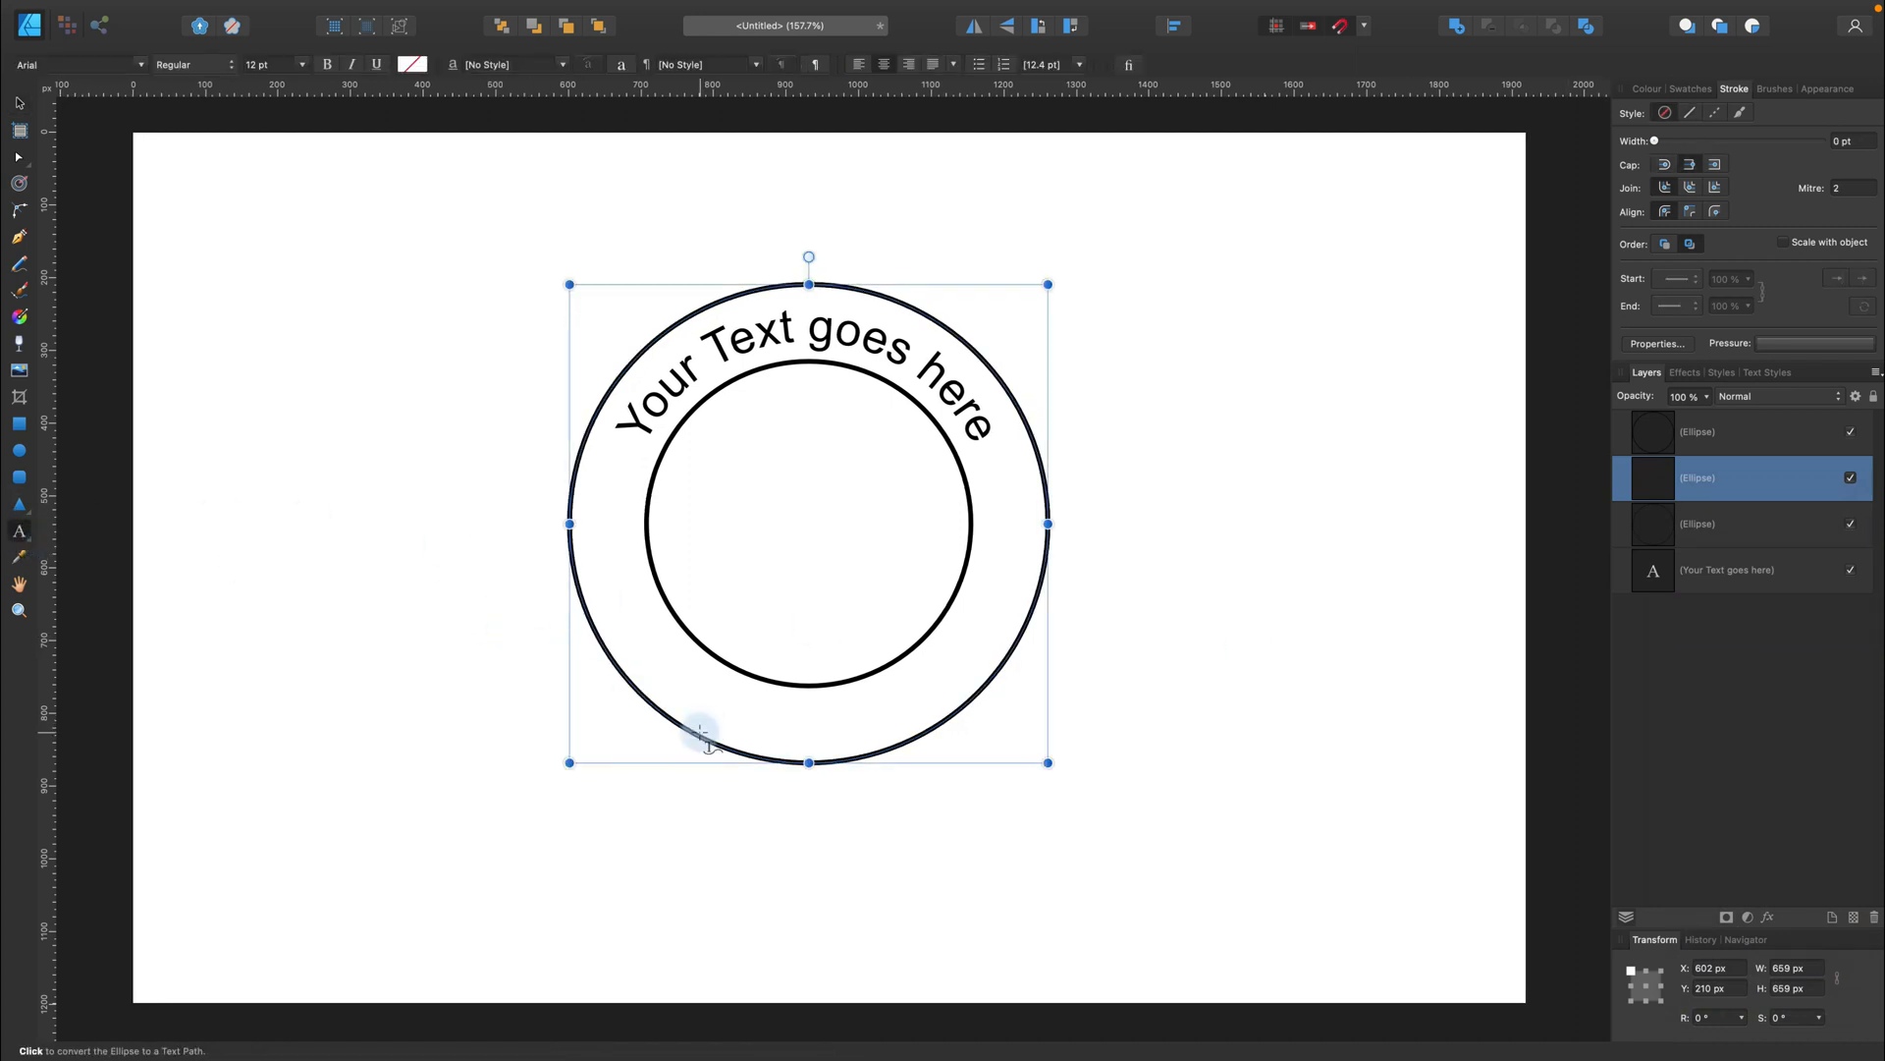
{"action": "left_click", "coordinate": [701, 730]}
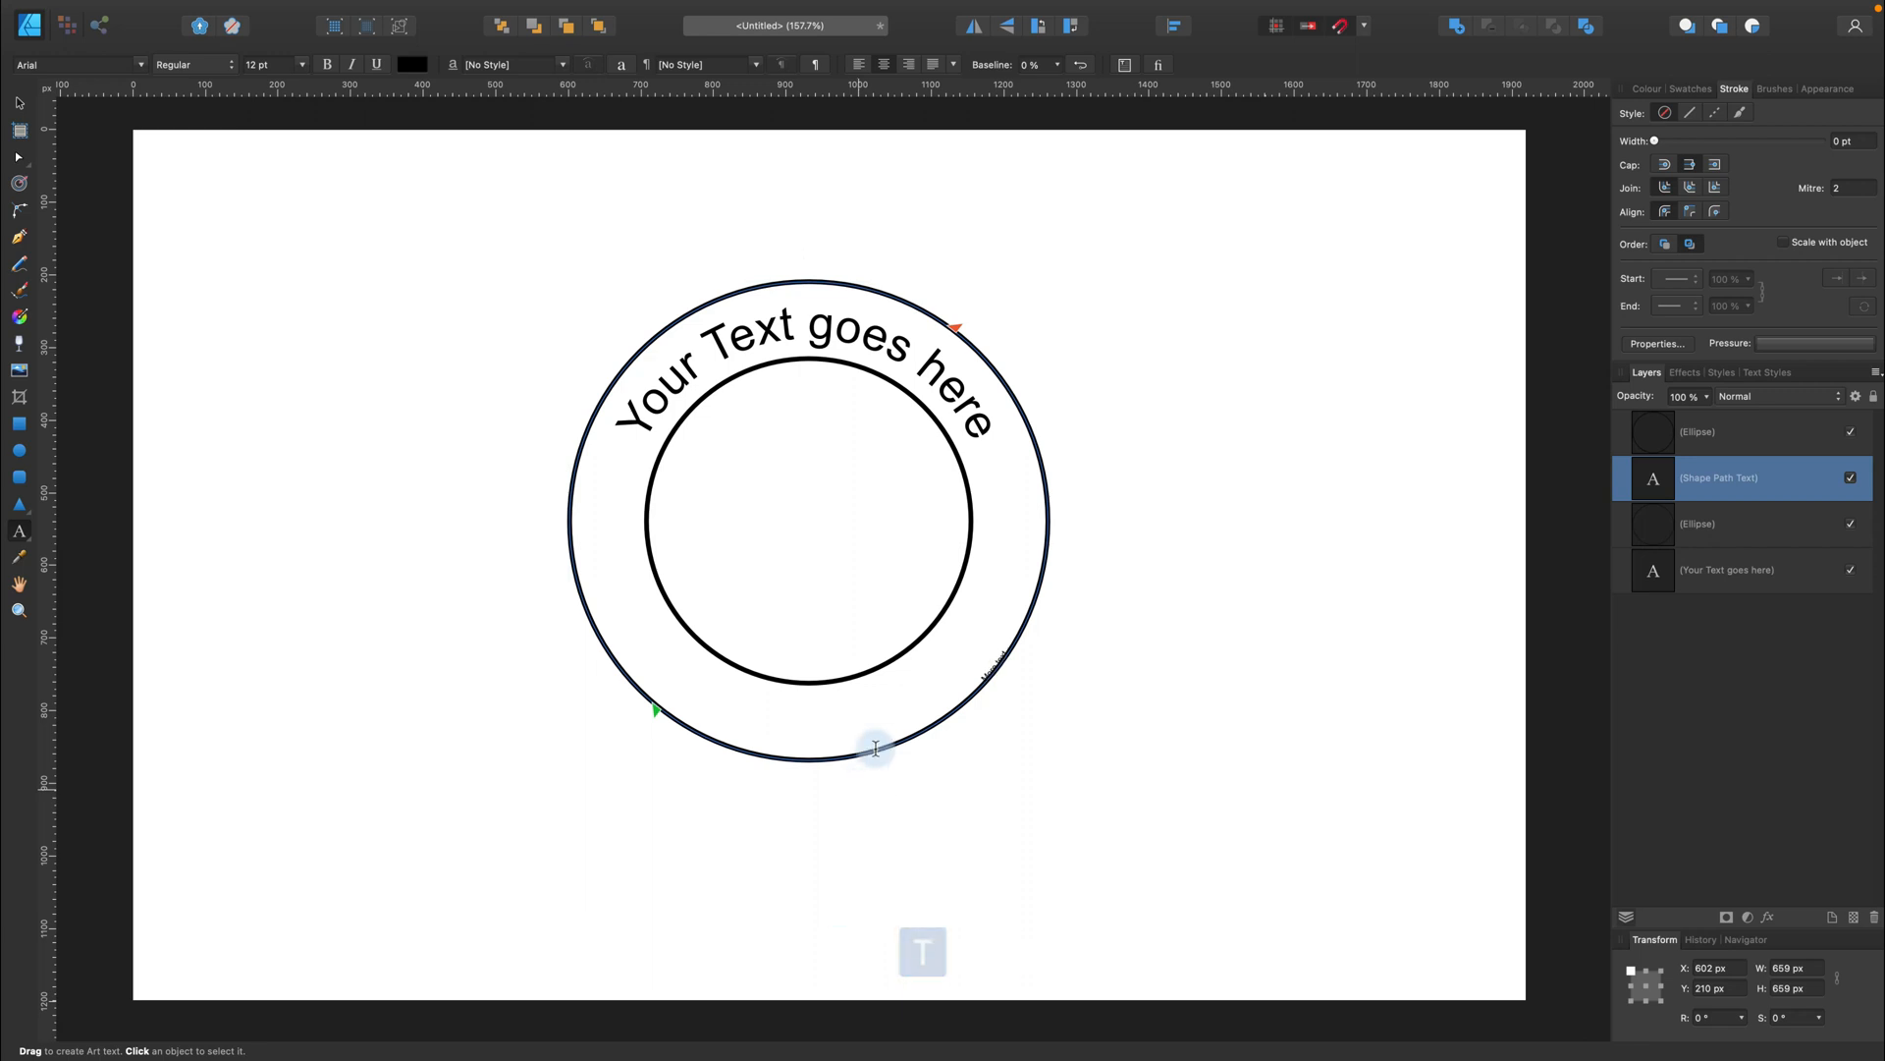
{"action": "left_click", "coordinate": [875, 746]}
{"action": "type", "text": "More text"}
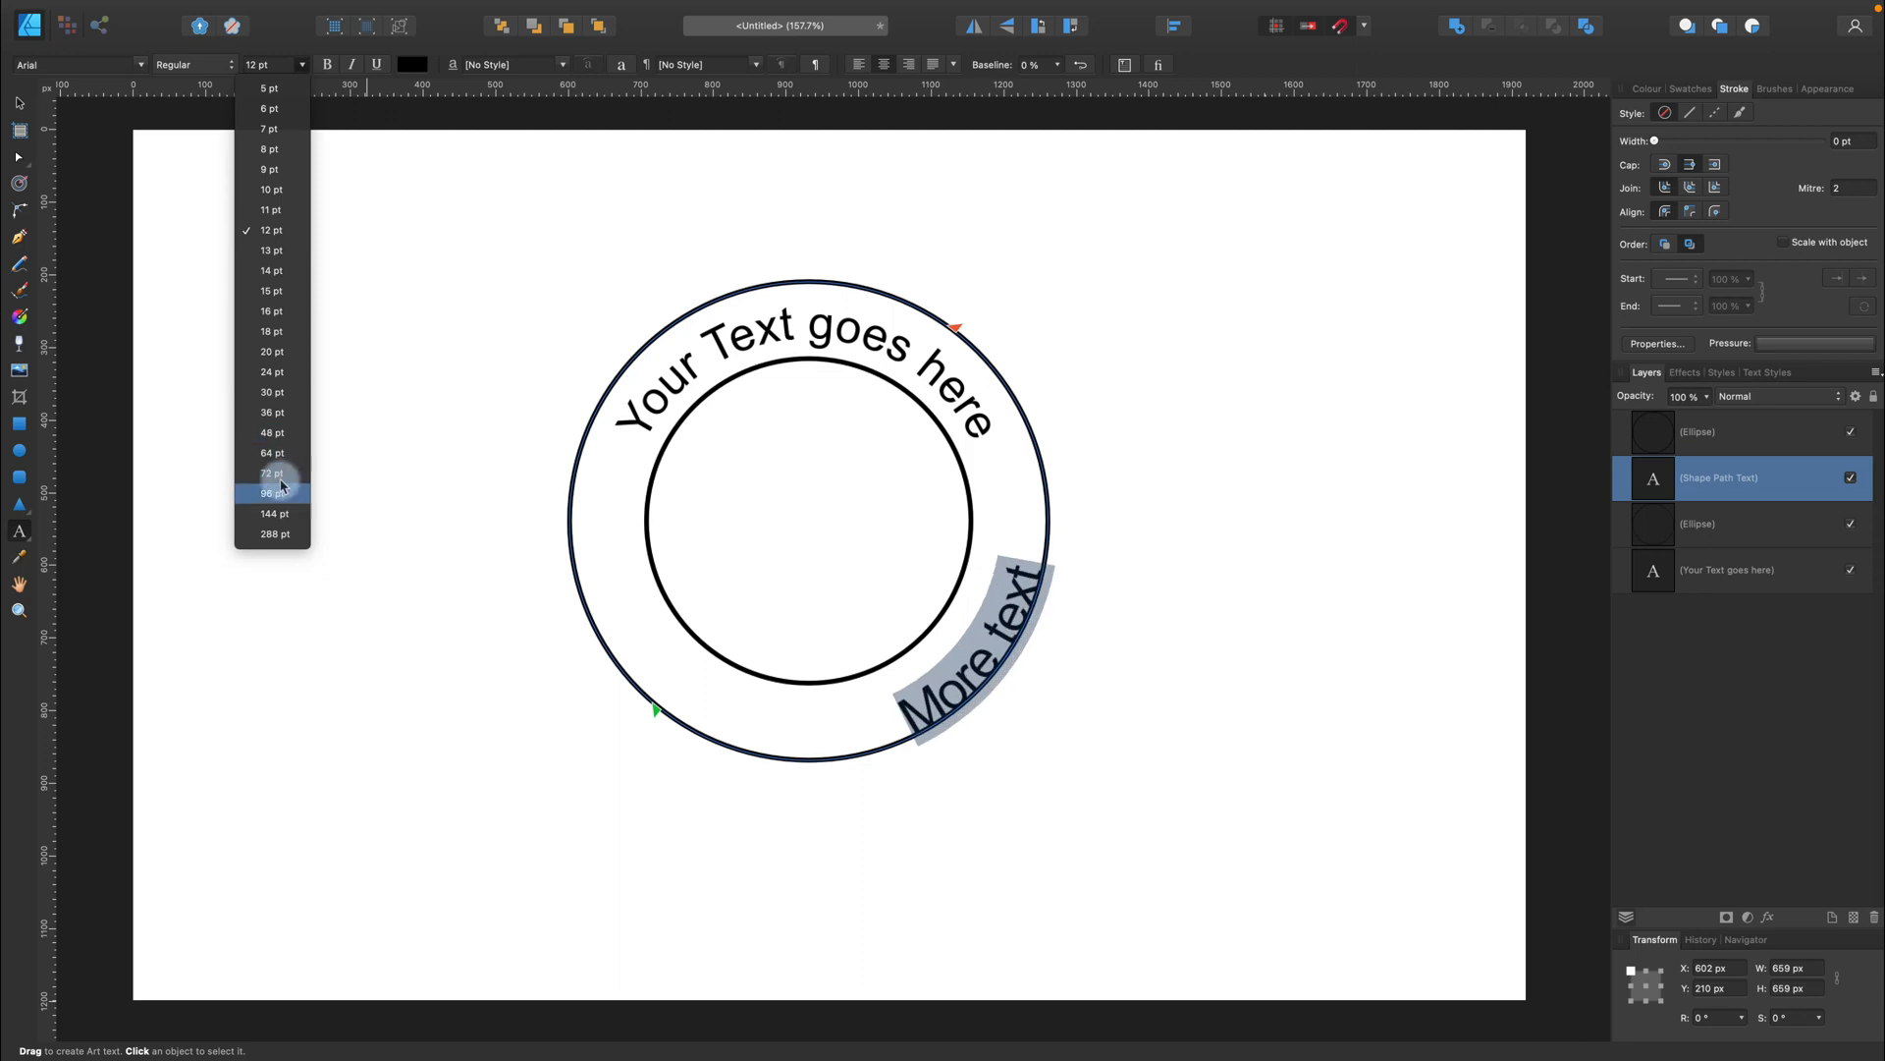
{"action": "left_click", "coordinate": [269, 472]}
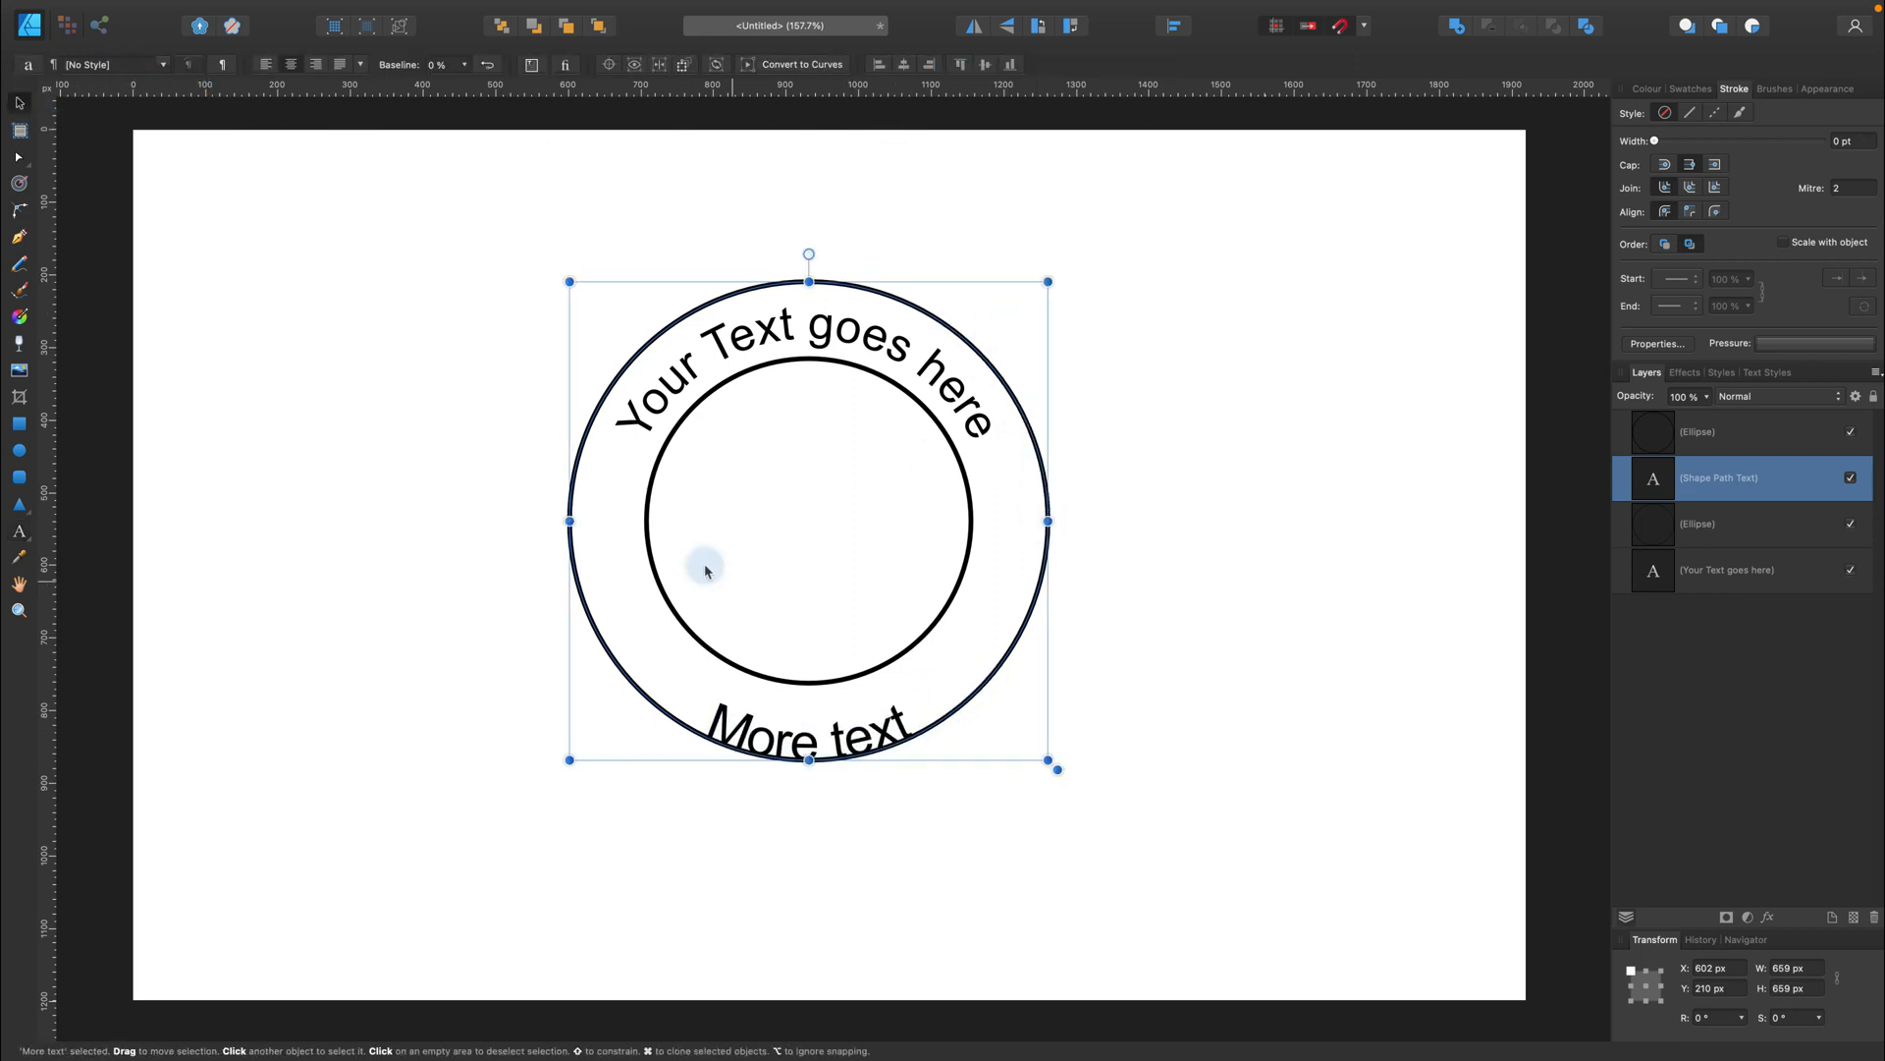
- Resize the bottom text circle around its centre to 633 px, inside the outer ring
{"action": "left_click_drag", "start_coordinate": [1057, 767], "coordinate": [1025, 742]}
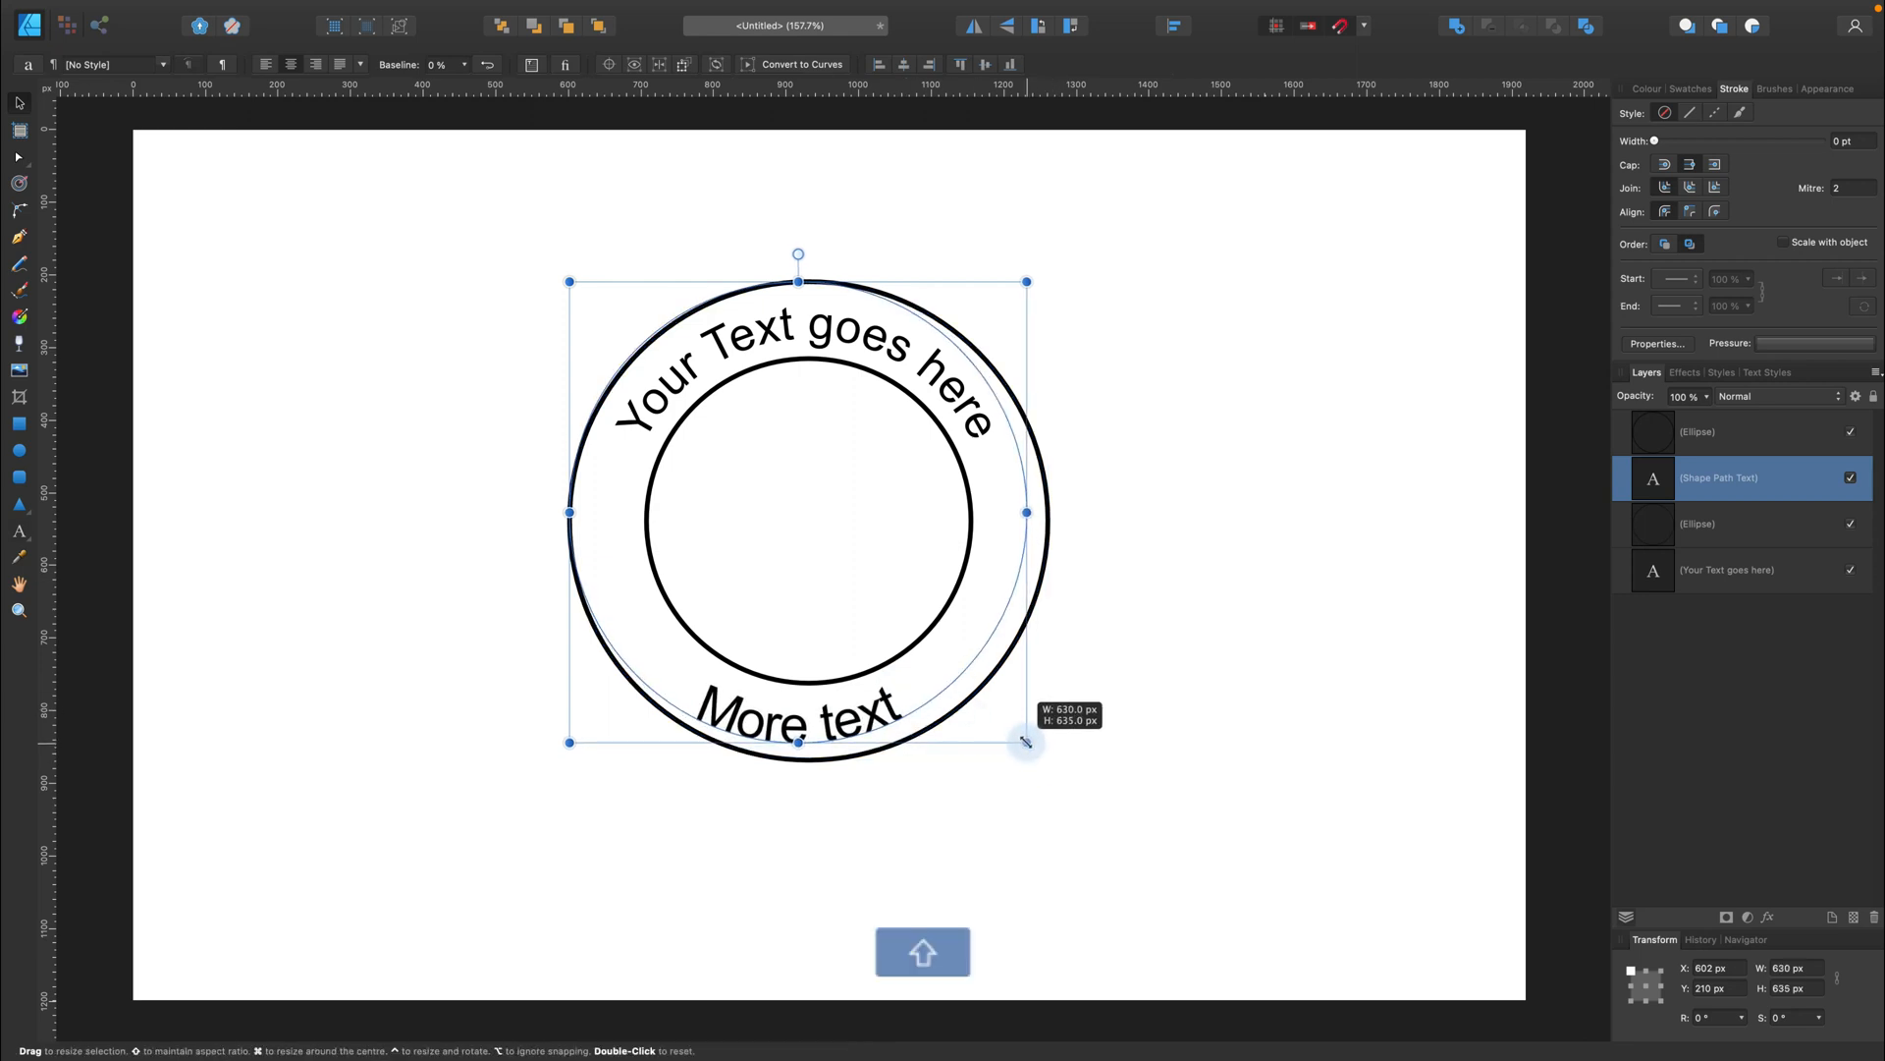
{"action": "left_click_drag", "start_coordinate": [1025, 743], "coordinate": [1023, 755]}
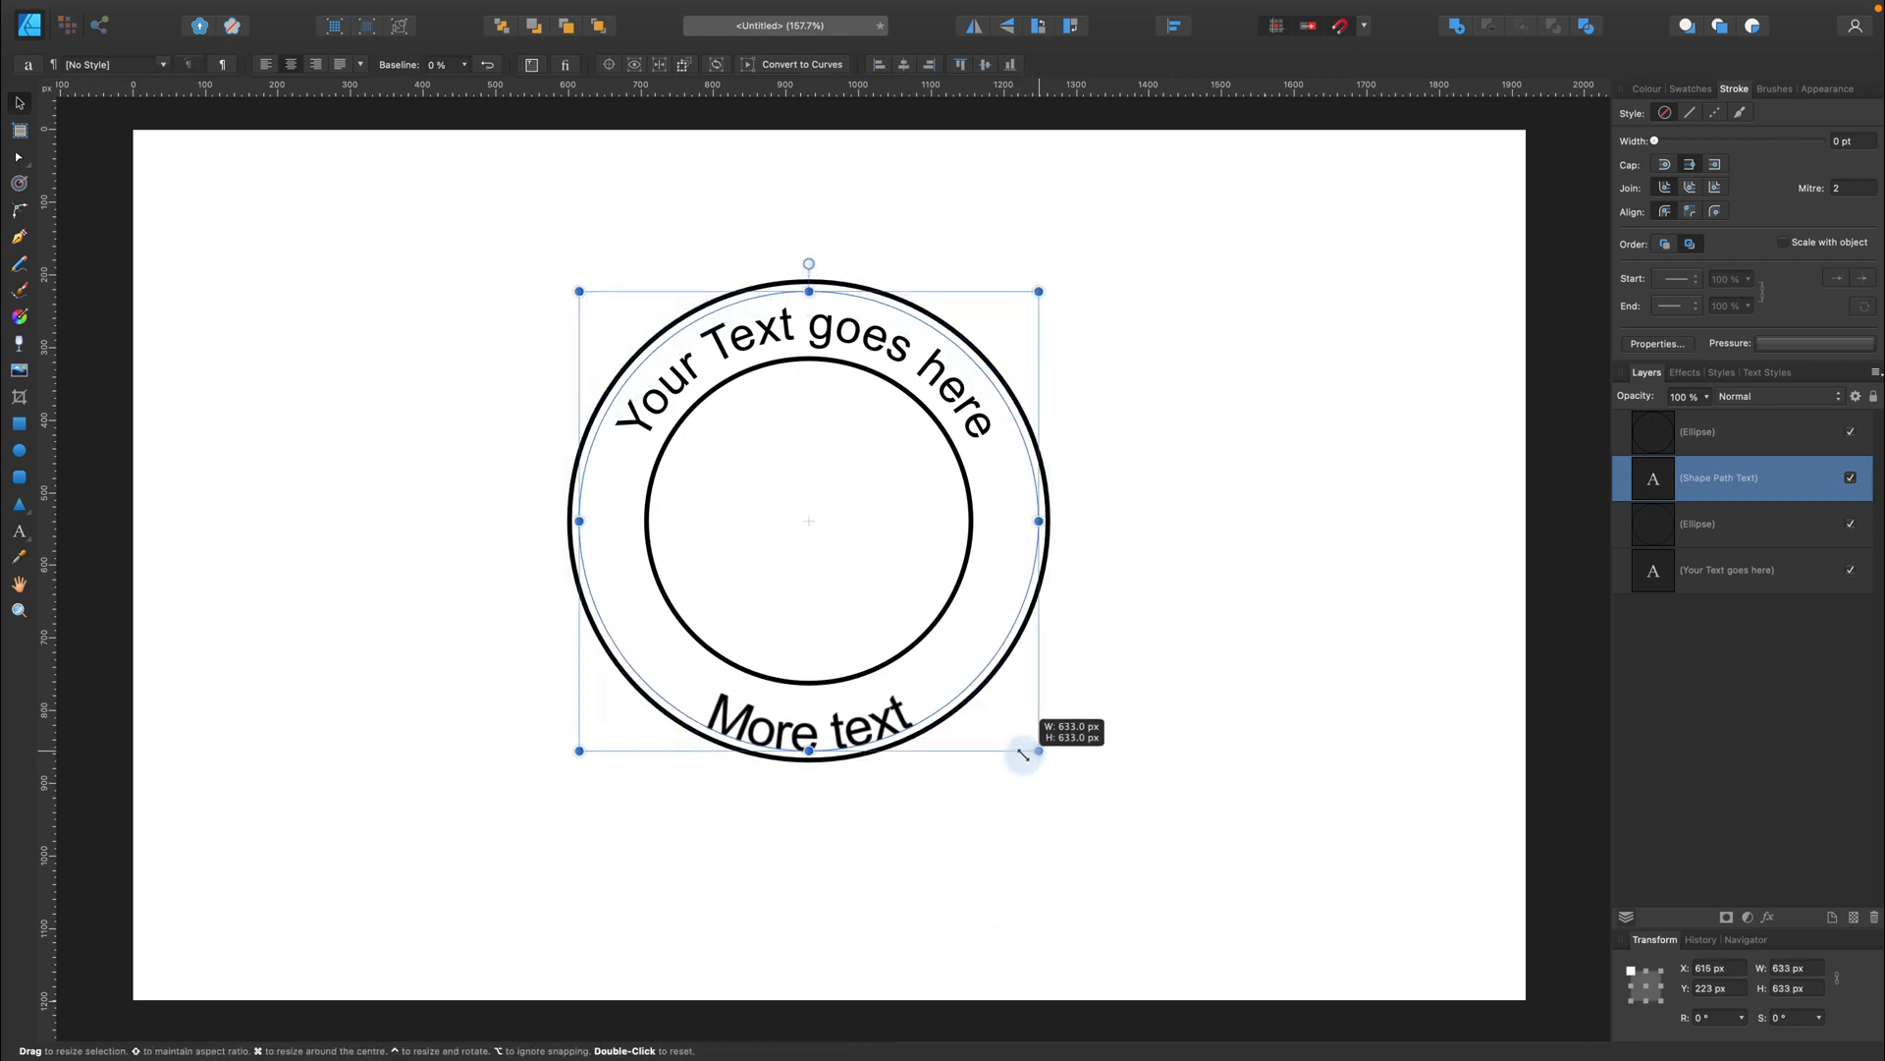
{"action": "left_click_drag", "start_coordinate": [1037, 750], "coordinate": [1022, 746]}
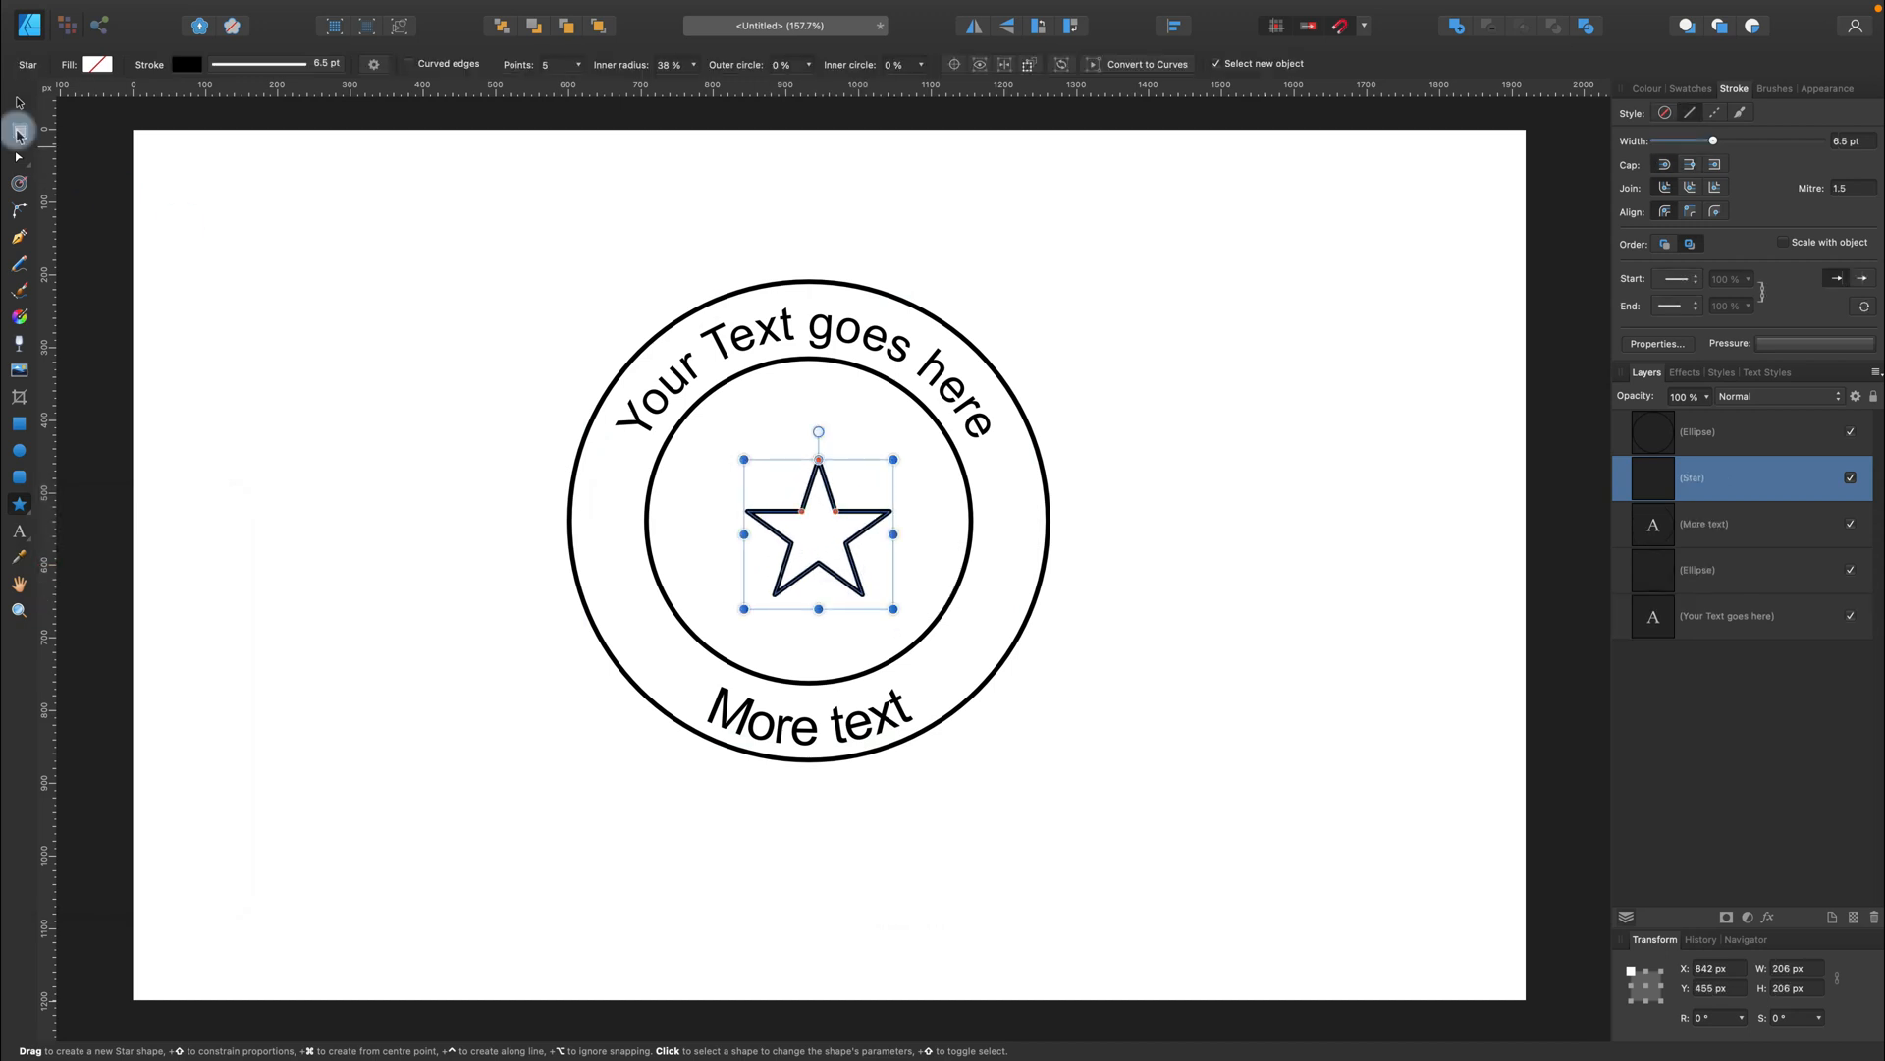
- Nudge the star to centre inside the rings, then deselect
{"action": "left_click_drag", "start_coordinate": [818, 535], "coordinate": [808, 518]}
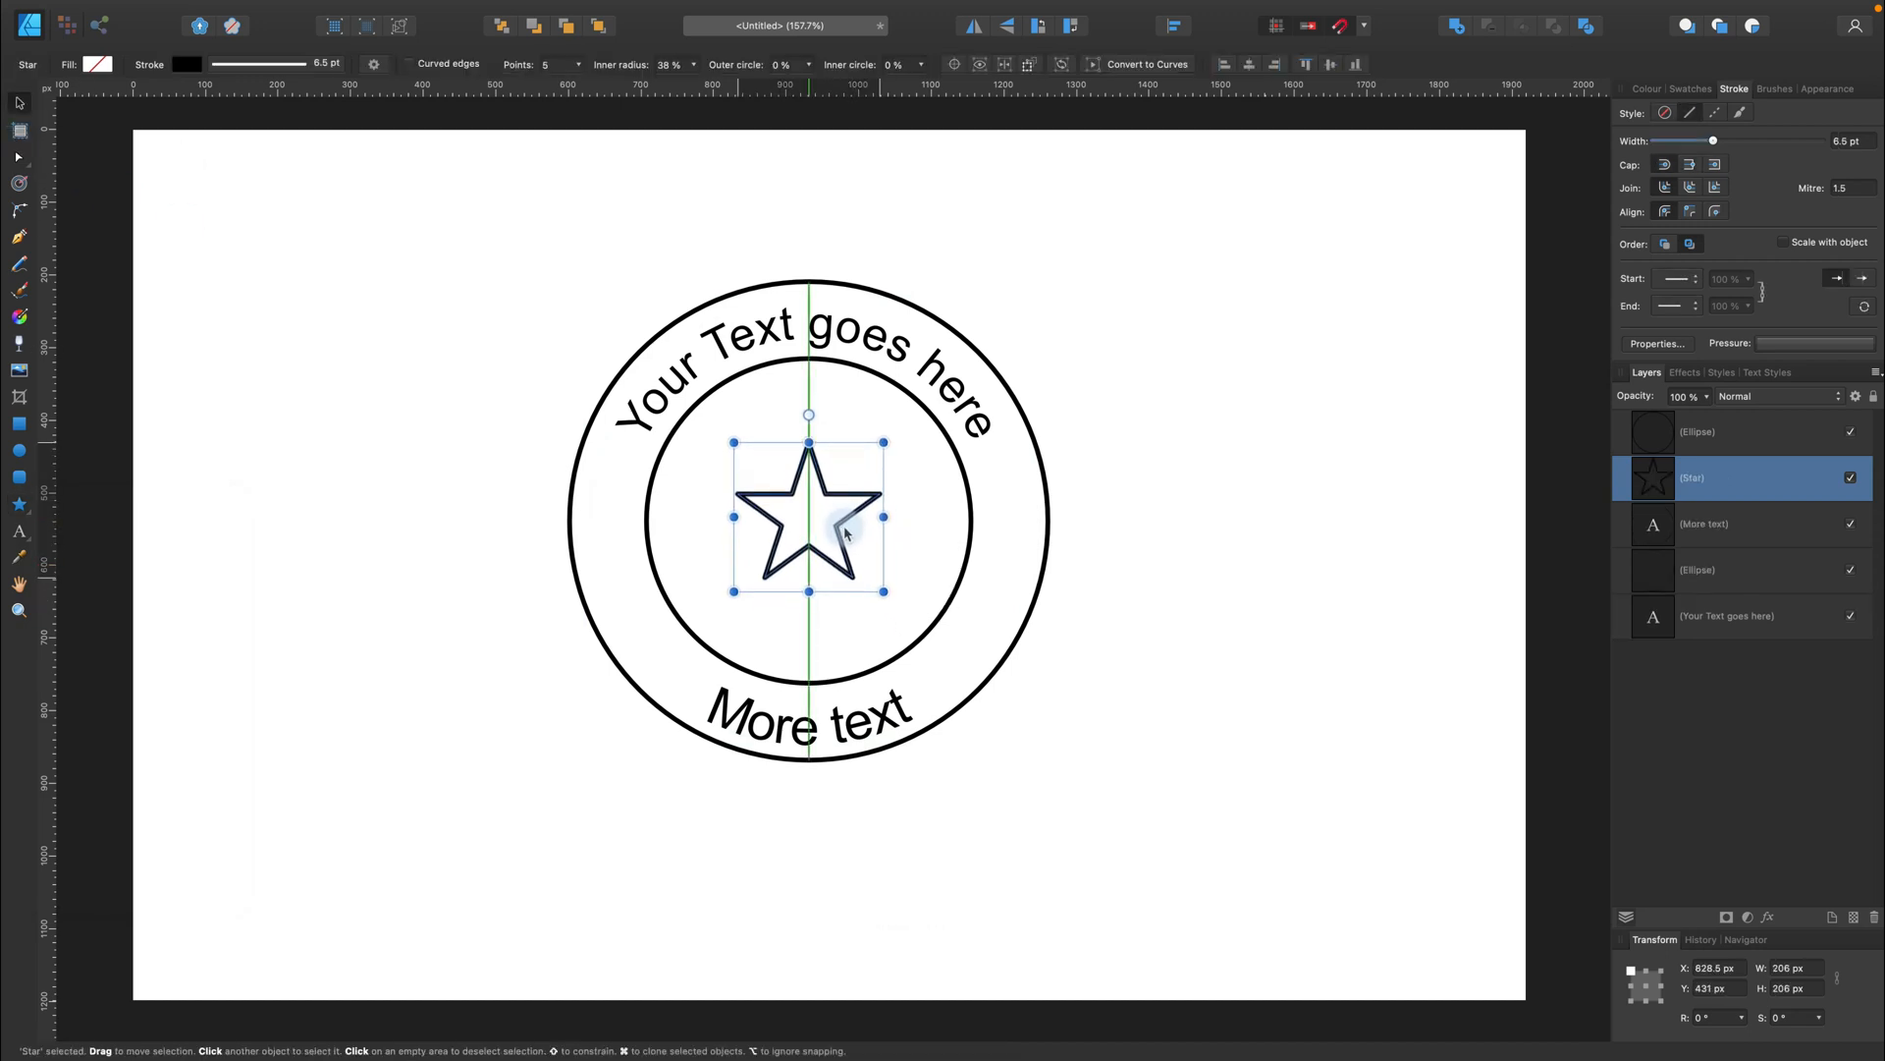
{"action": "left_click", "coordinate": [1230, 535]}
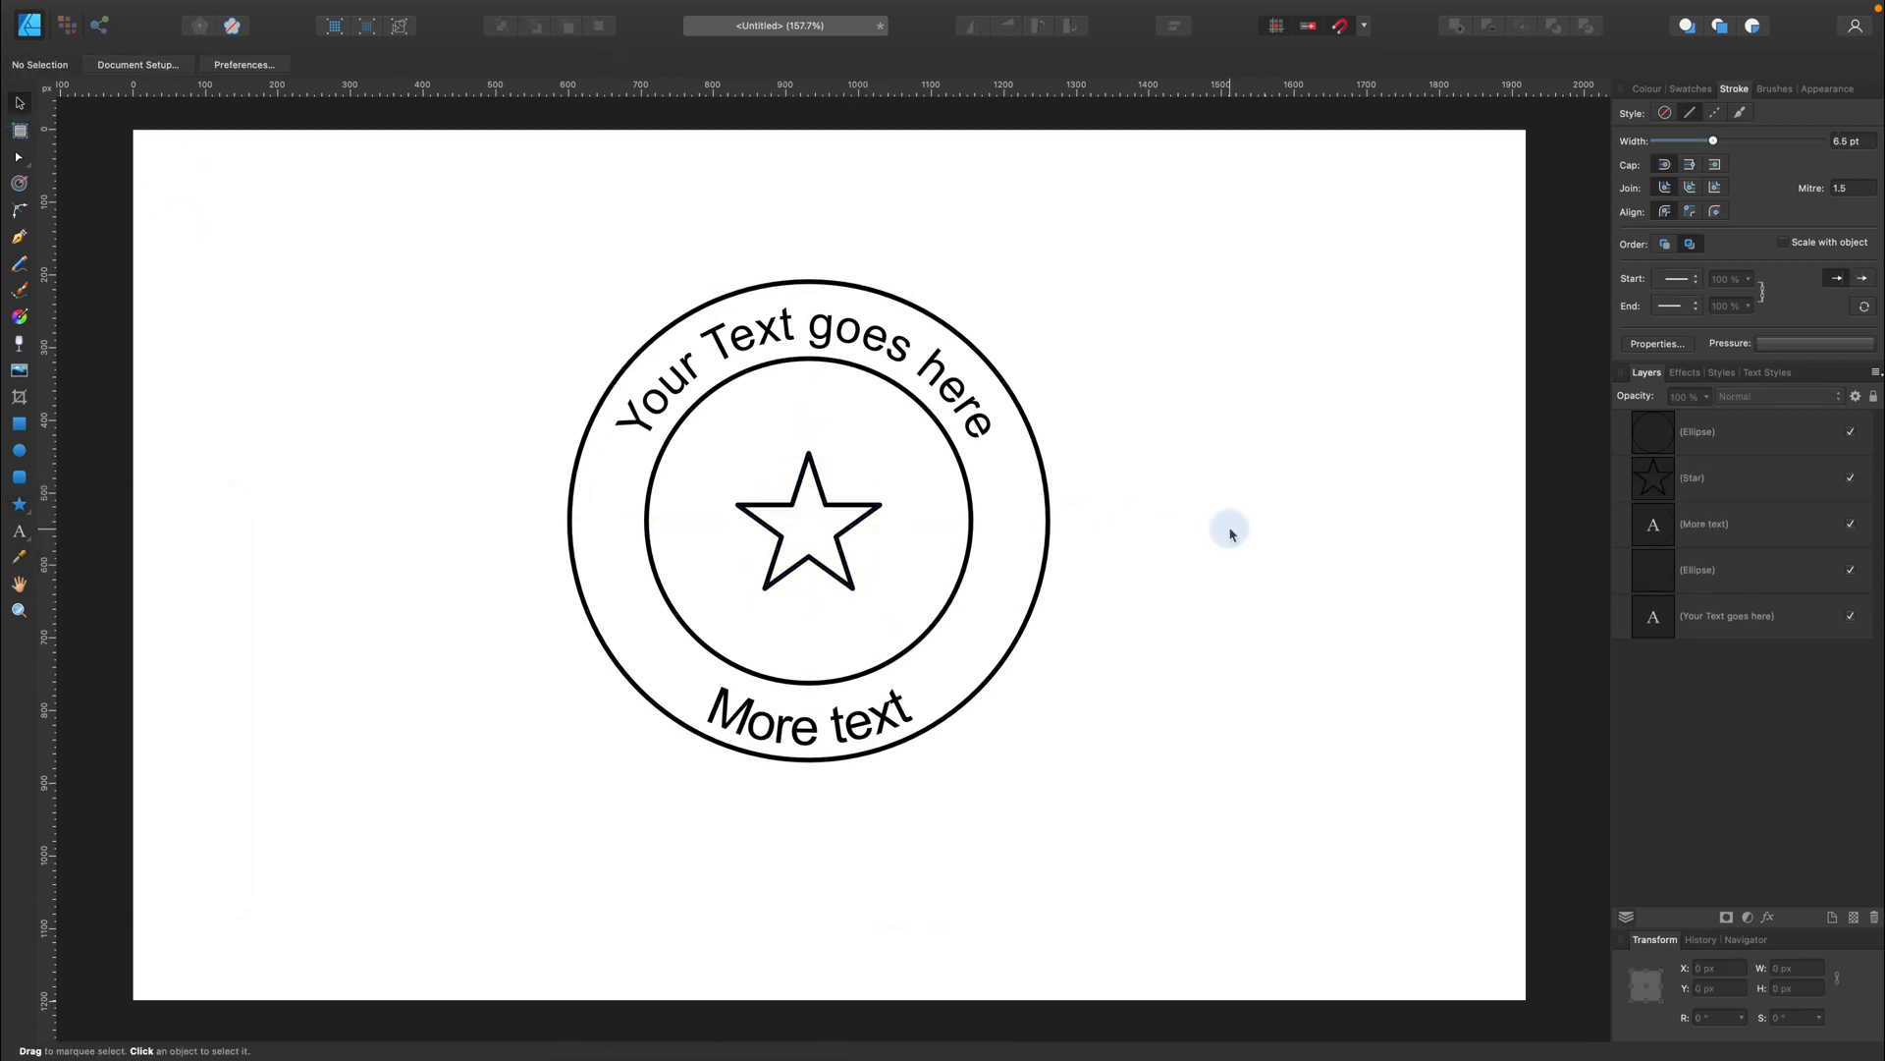